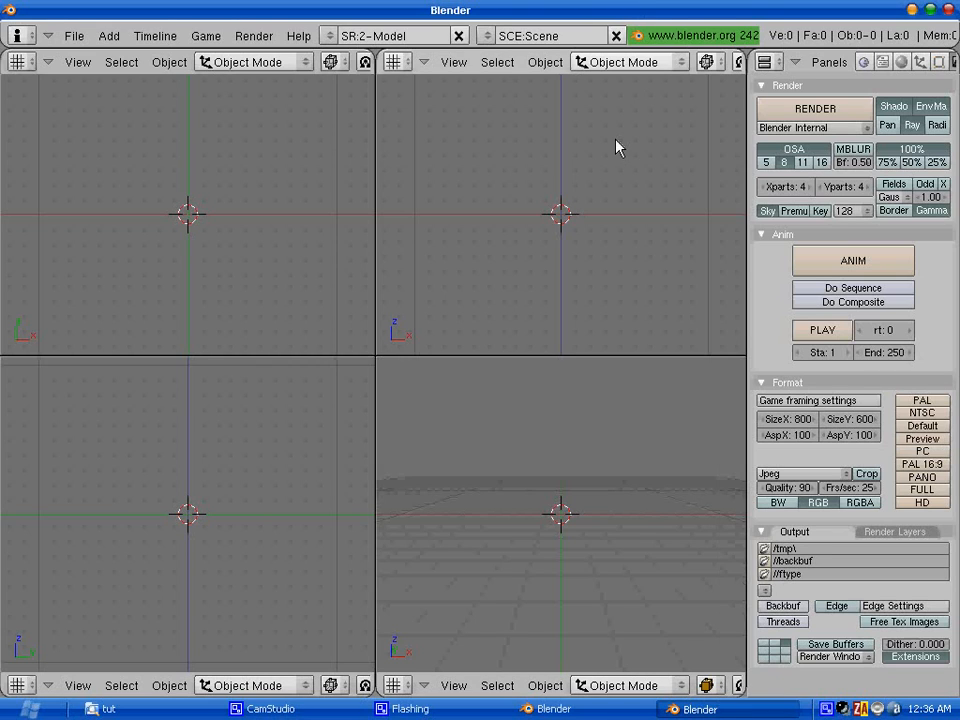
mouse_move(403, 222)
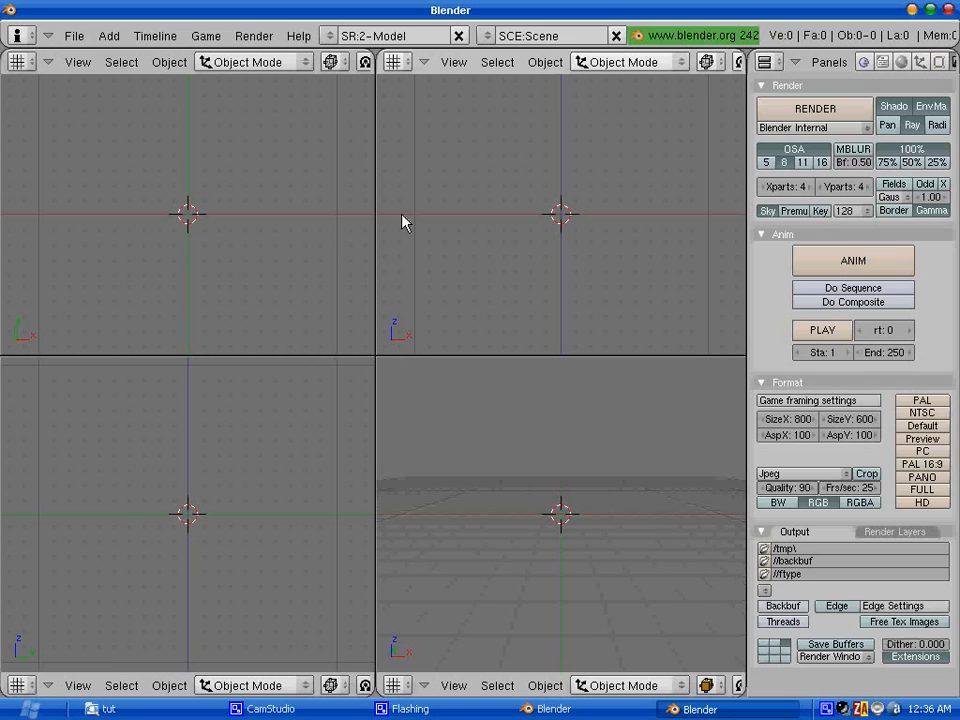
mouse_move(259, 300)
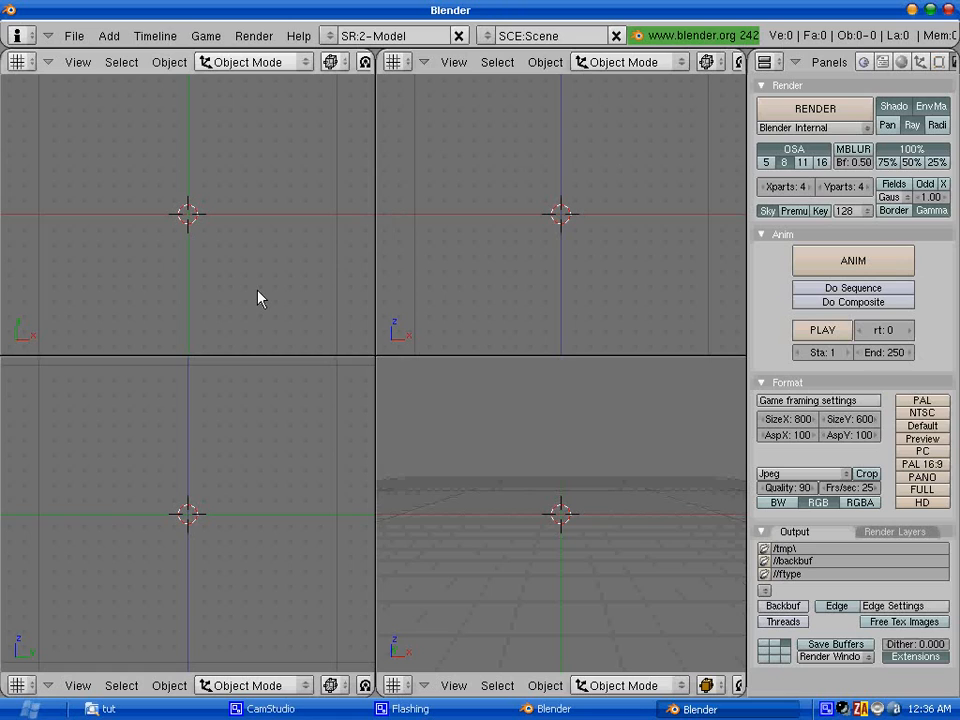
mouse_move(255, 287)
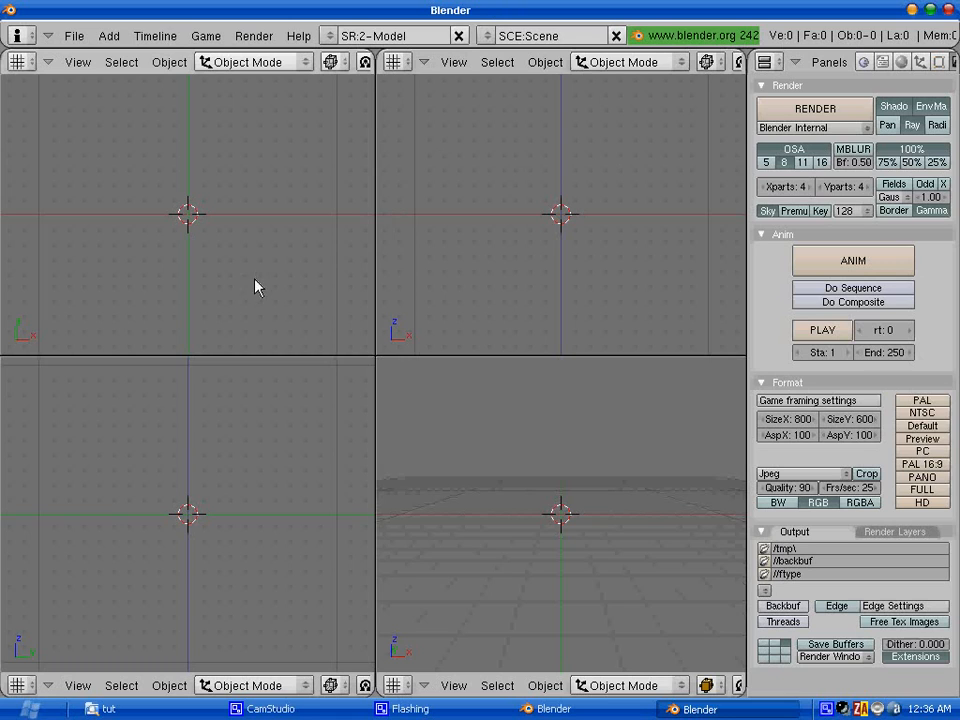
mouse_move(603, 261)
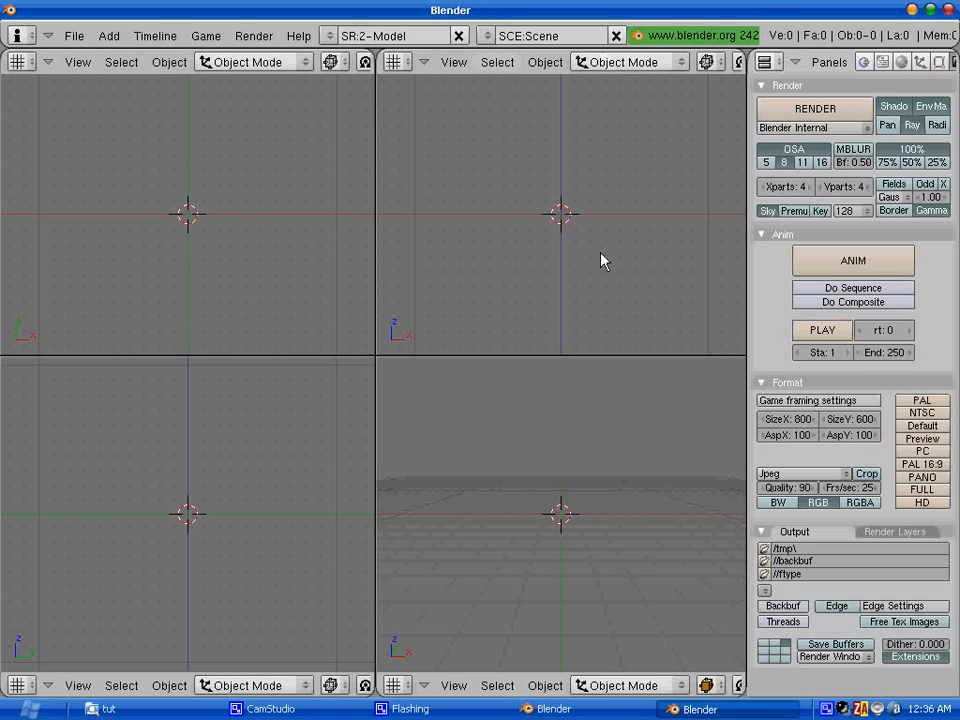
mouse_move(700, 148)
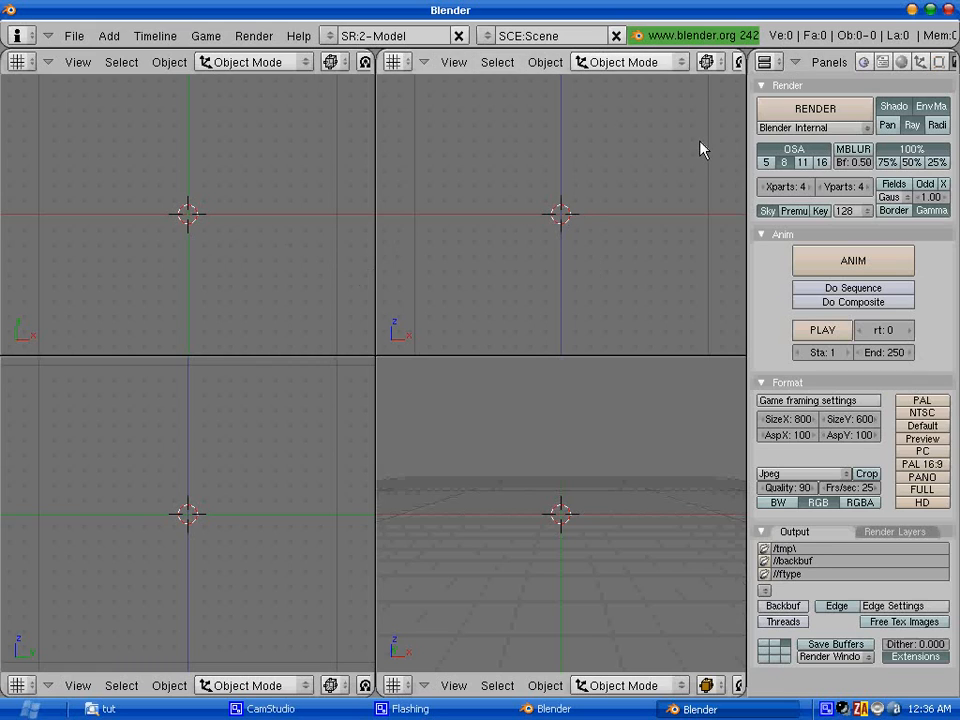
mouse_move(193, 246)
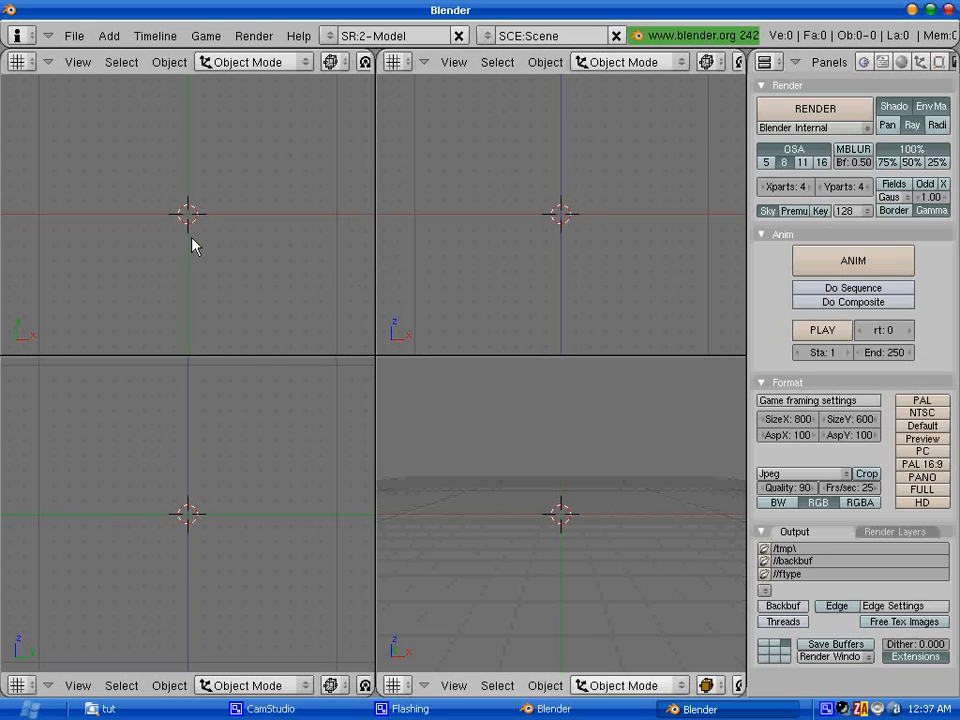
mouse_move(375, 298)
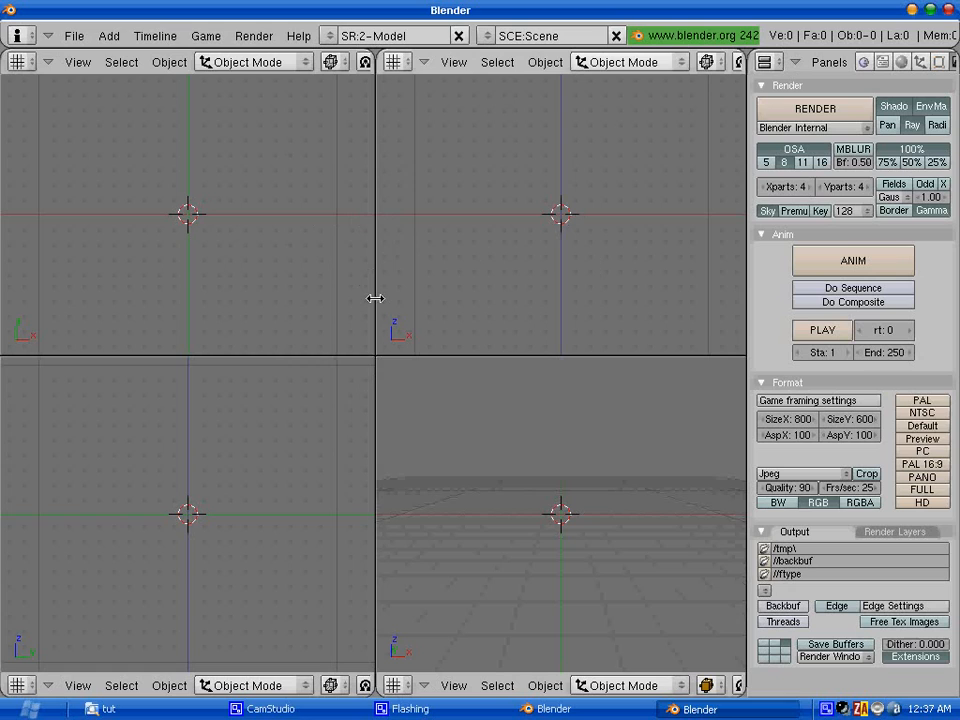
mouse_move(278, 227)
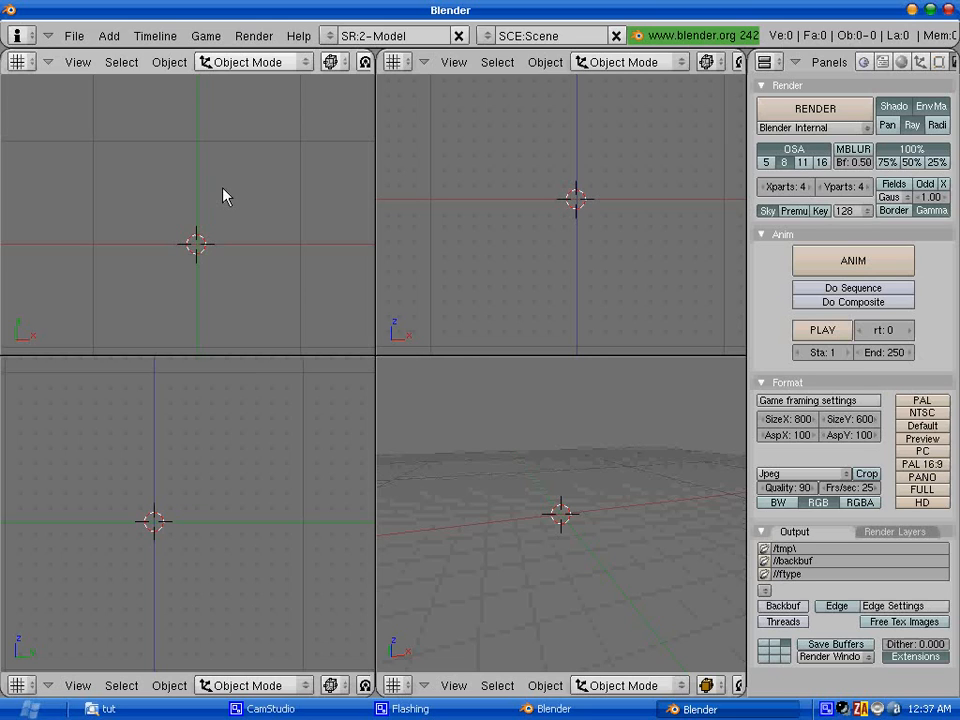
mouse_move(199, 261)
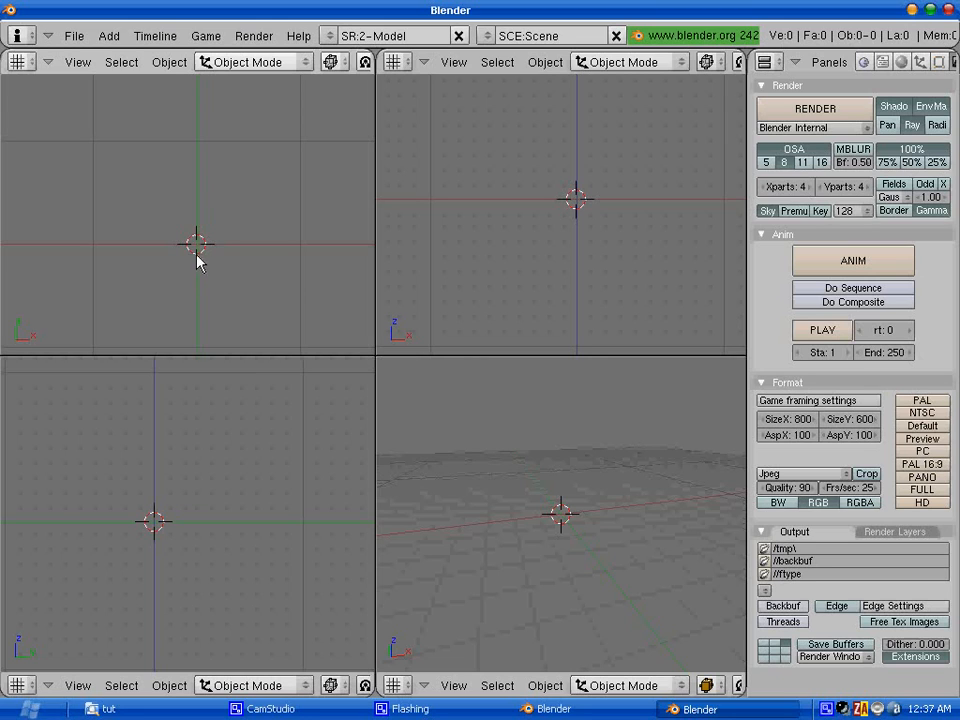
mouse_move(216, 245)
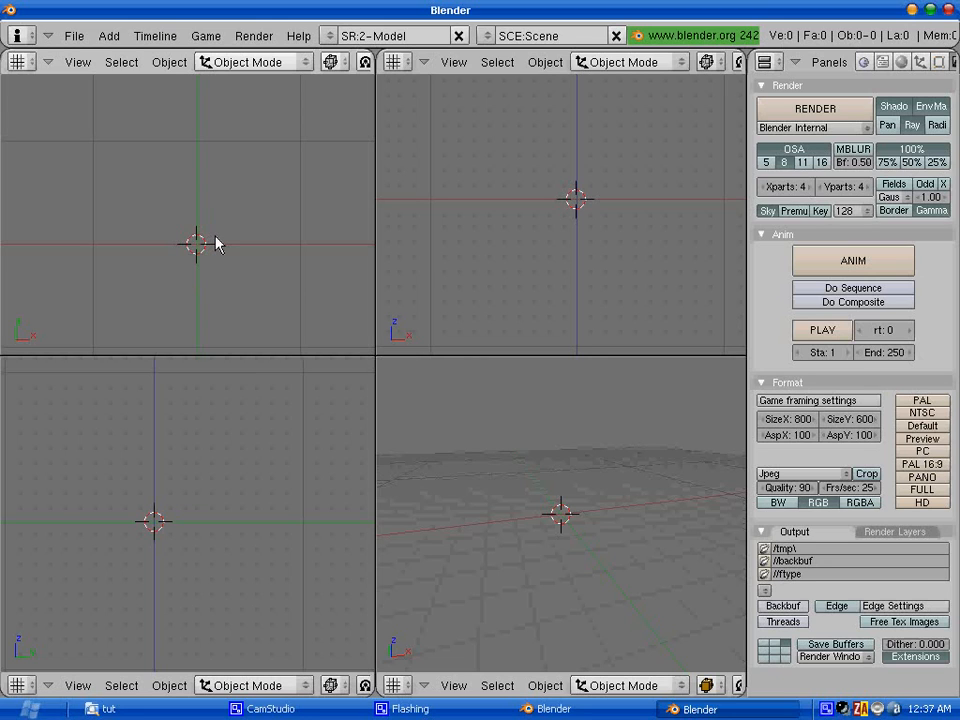
mouse_move(197, 250)
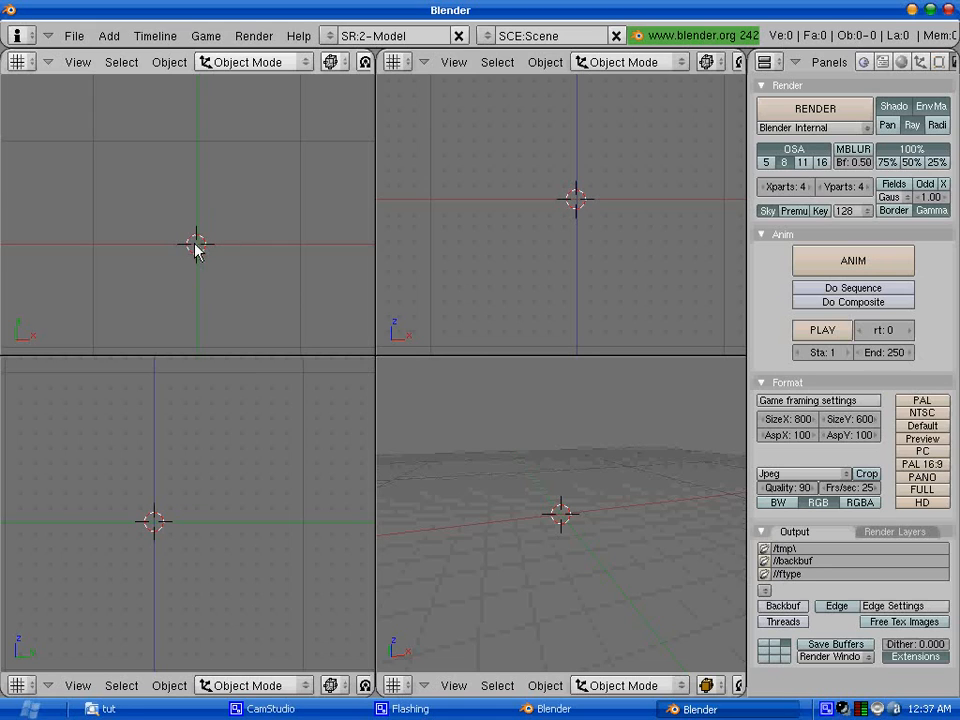
Add a plane mesh, scale it up as the floor, and return to Object Mode
click(197, 248)
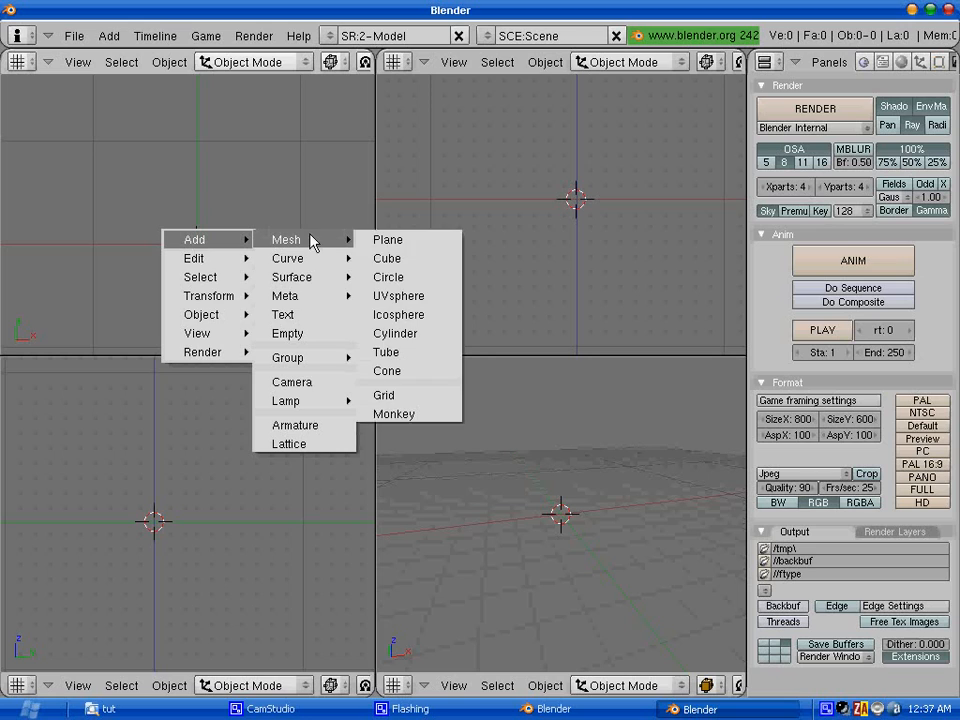
click(388, 239)
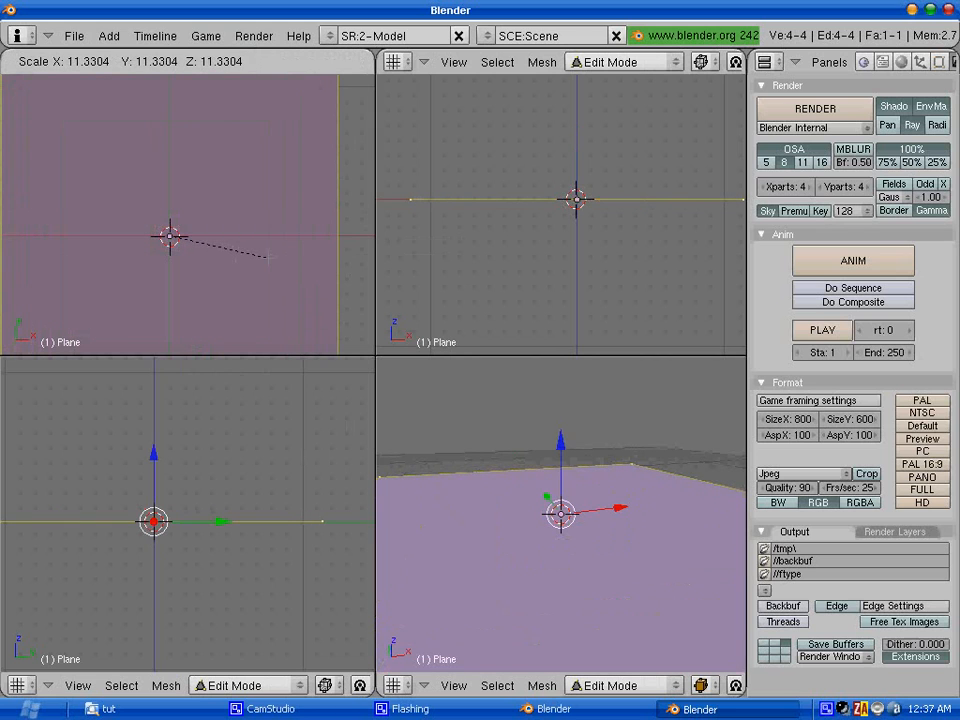
key(Tab)
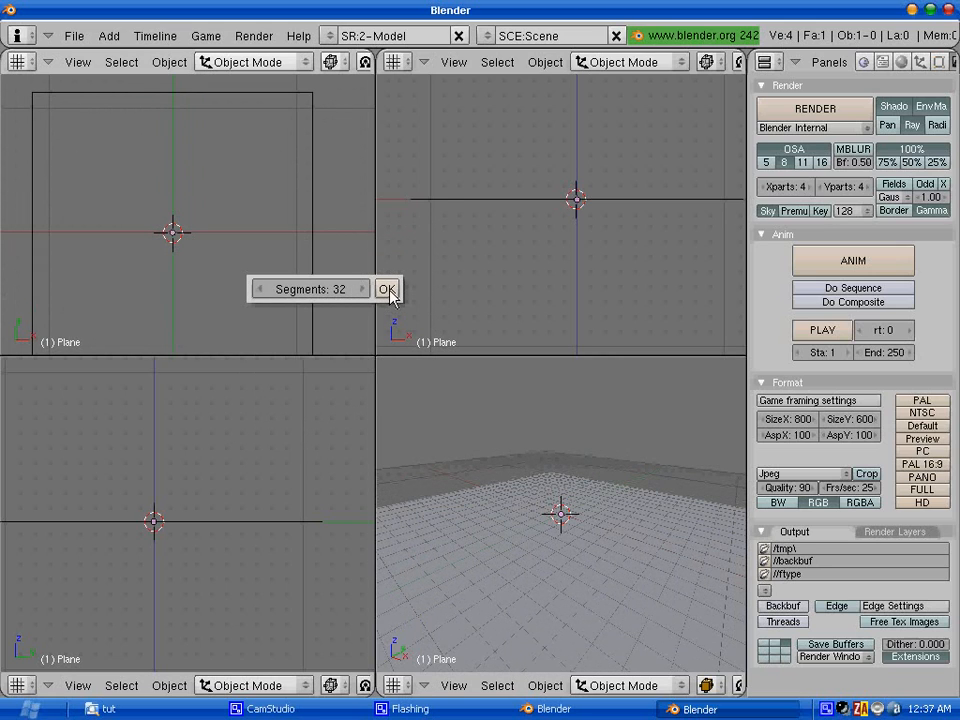
Create a 32-segment, 32-ring UV sphere and move it up along Z
click(388, 290)
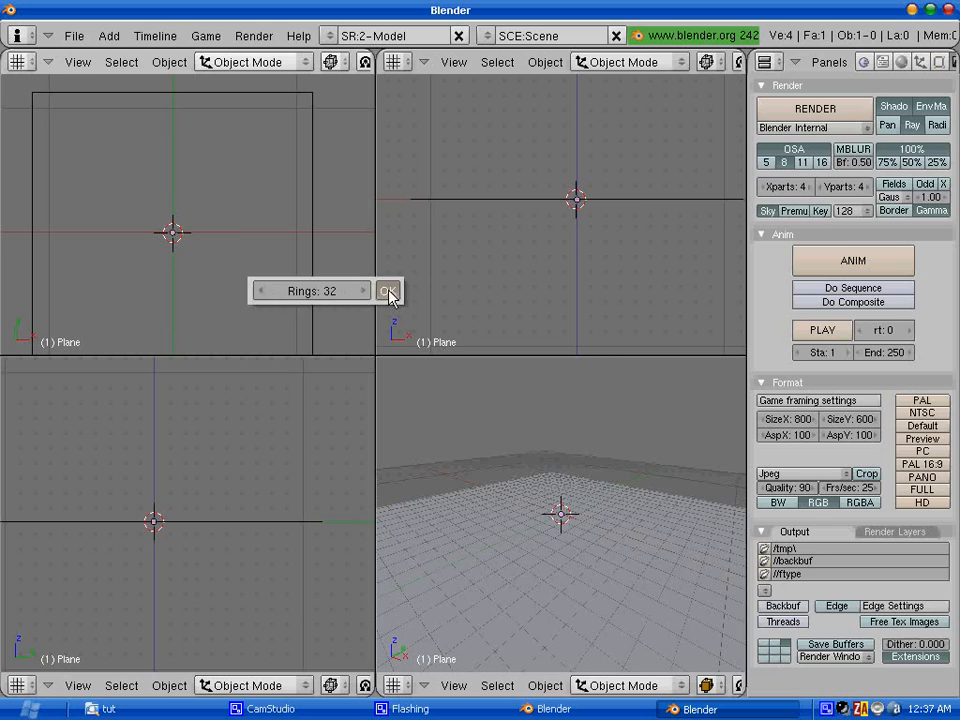
click(389, 290)
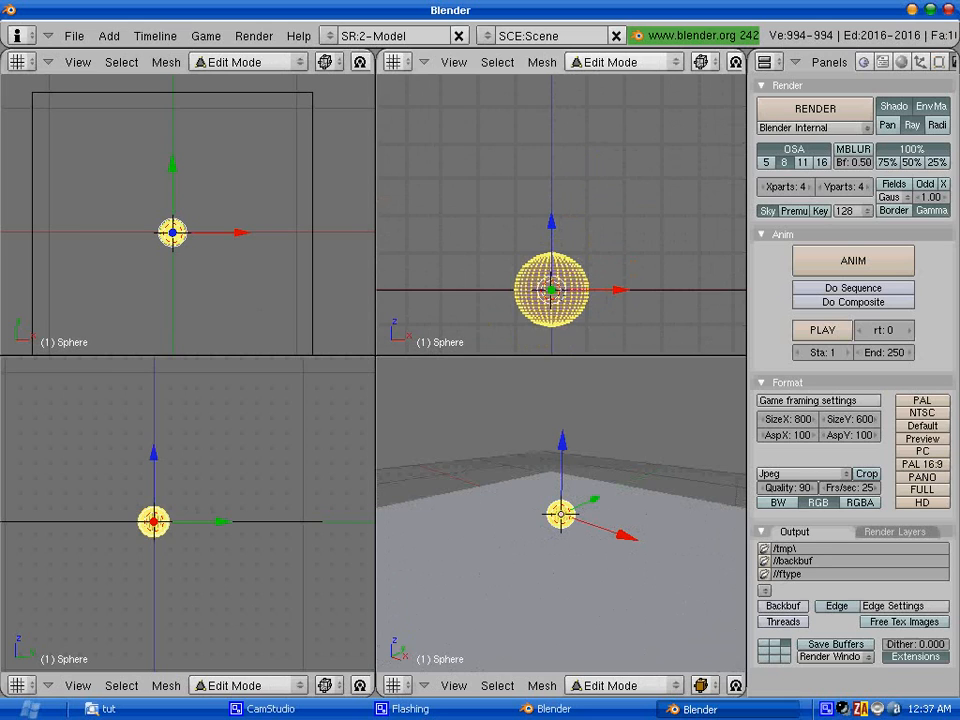
key(Tab)
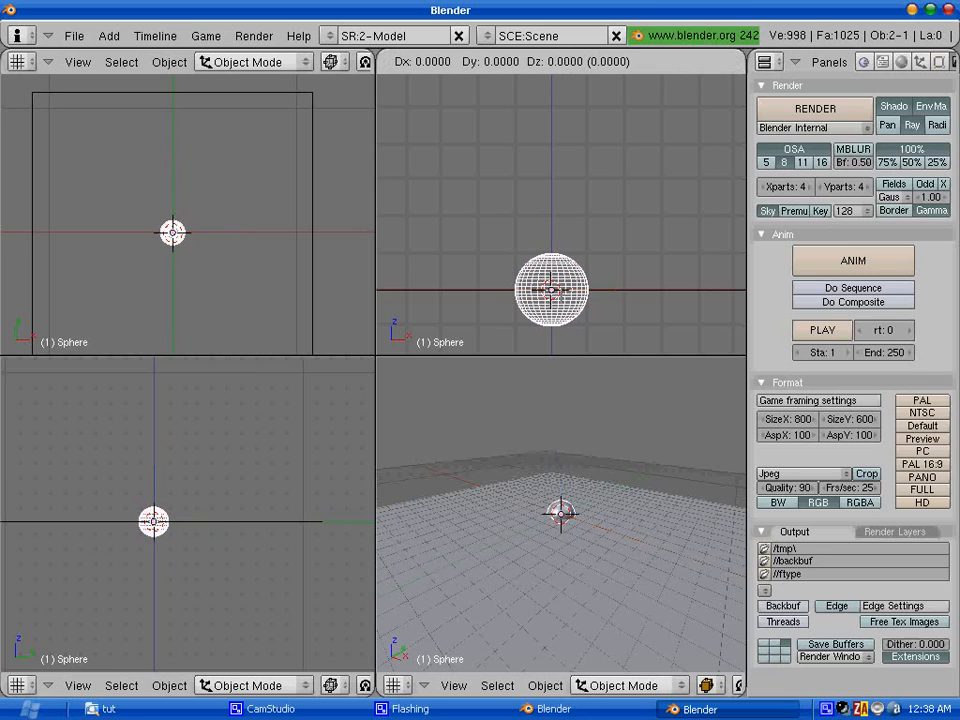
key(z)
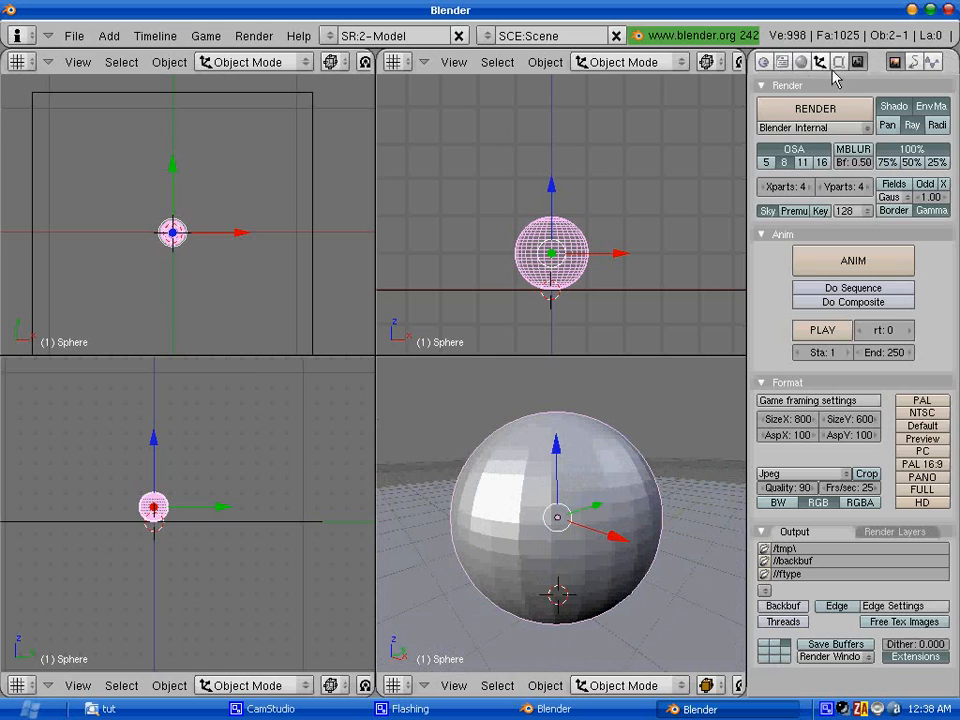
mouse_move(839, 62)
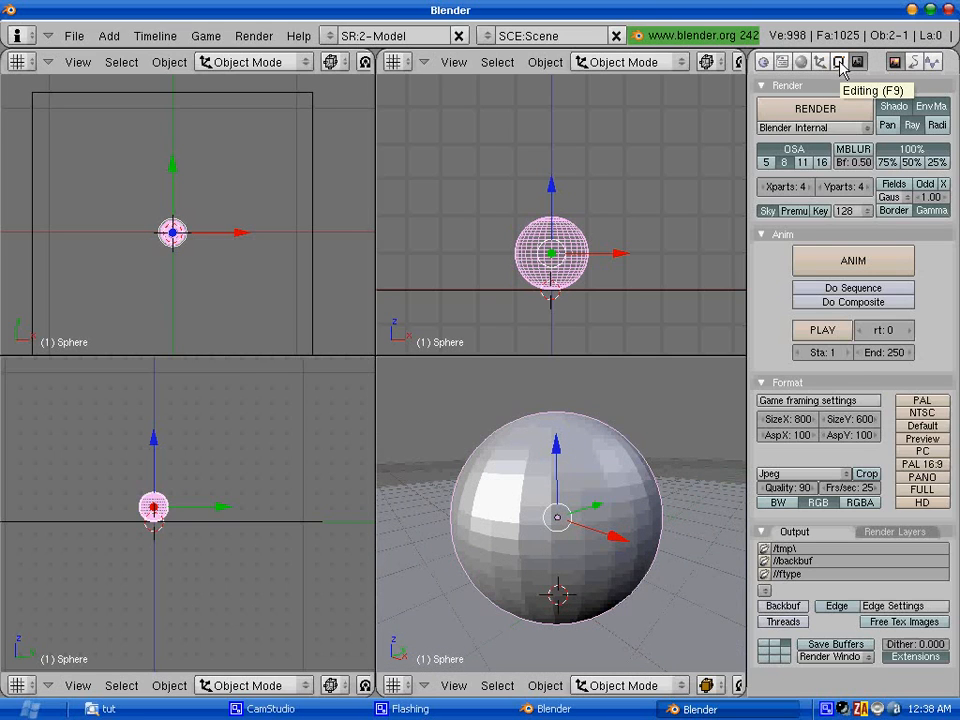
Show the sphere's Editing (F9) buttons panel
click(838, 61)
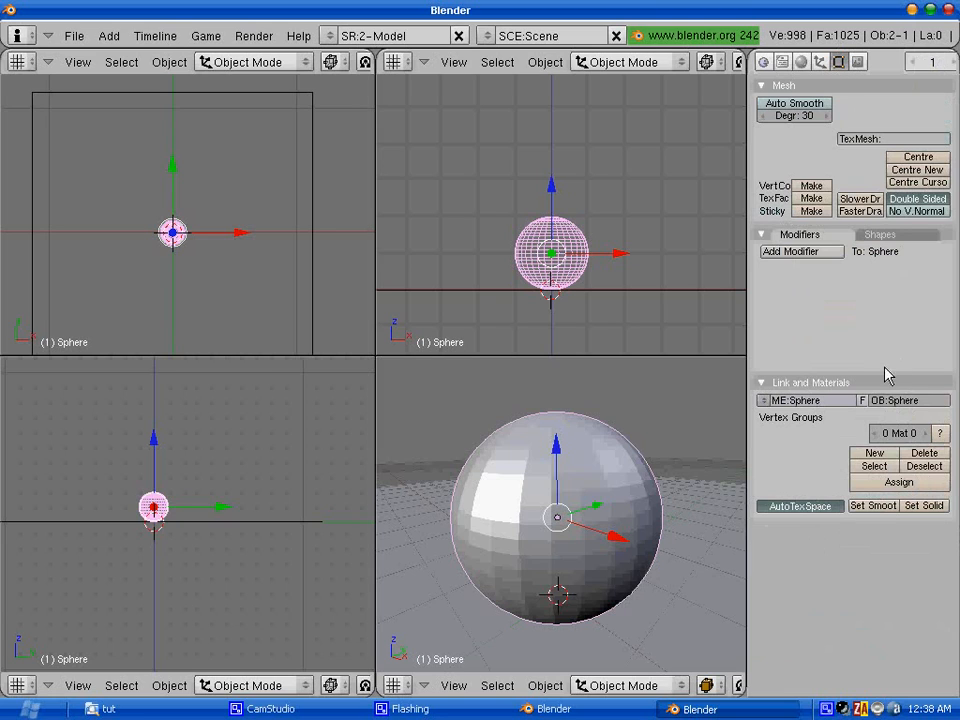
mouse_move(873, 505)
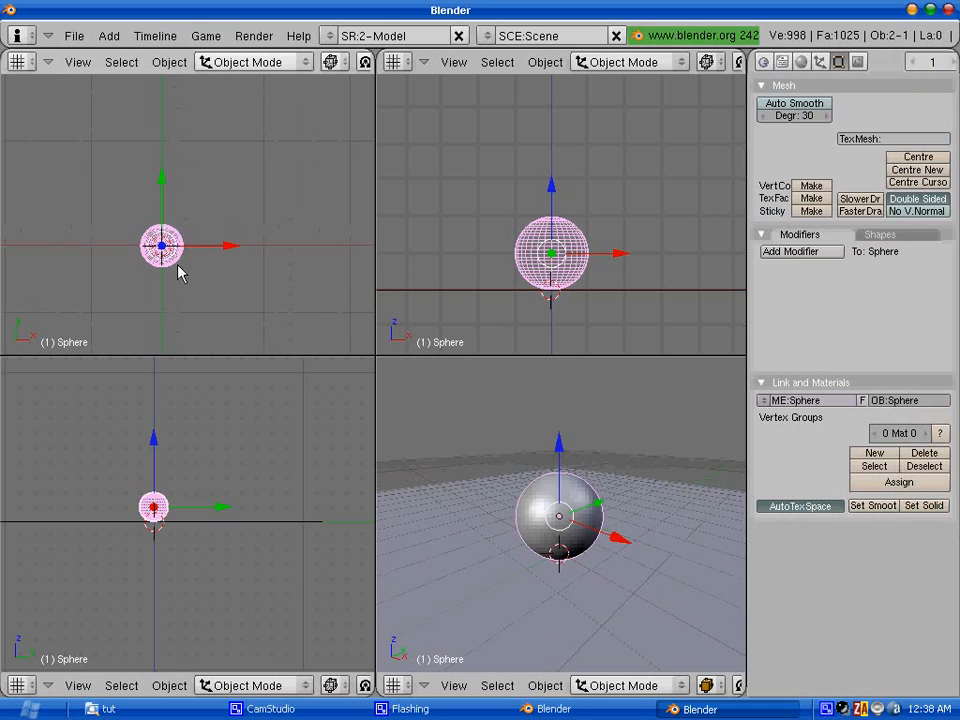
In top view, place the three spheres beside each other in a triangle
drag(162, 245, 240, 218)
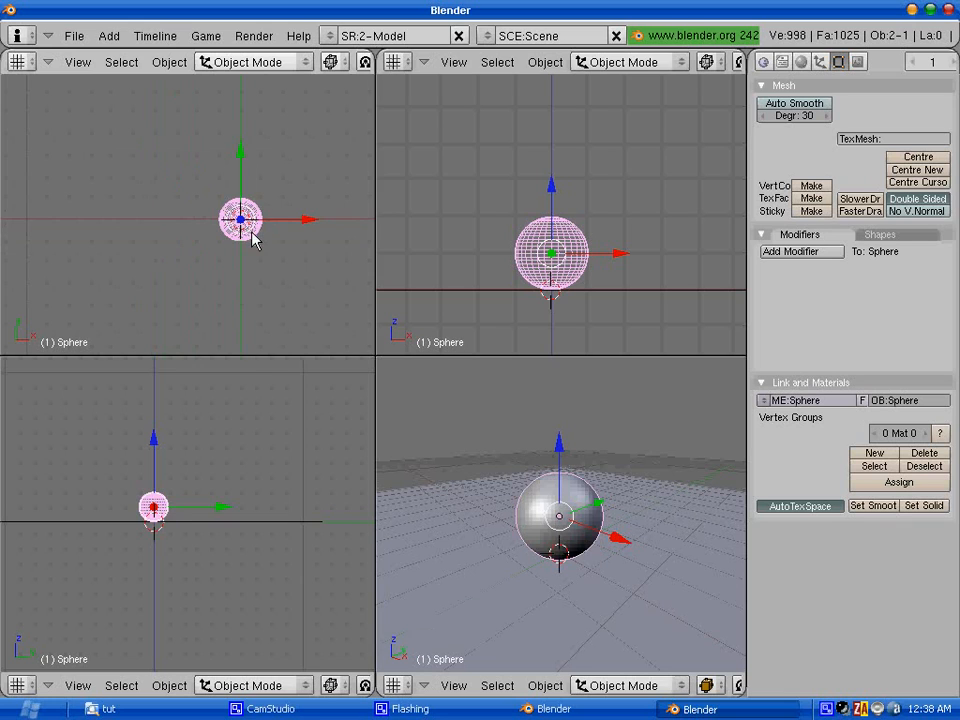
mouse_move(267, 240)
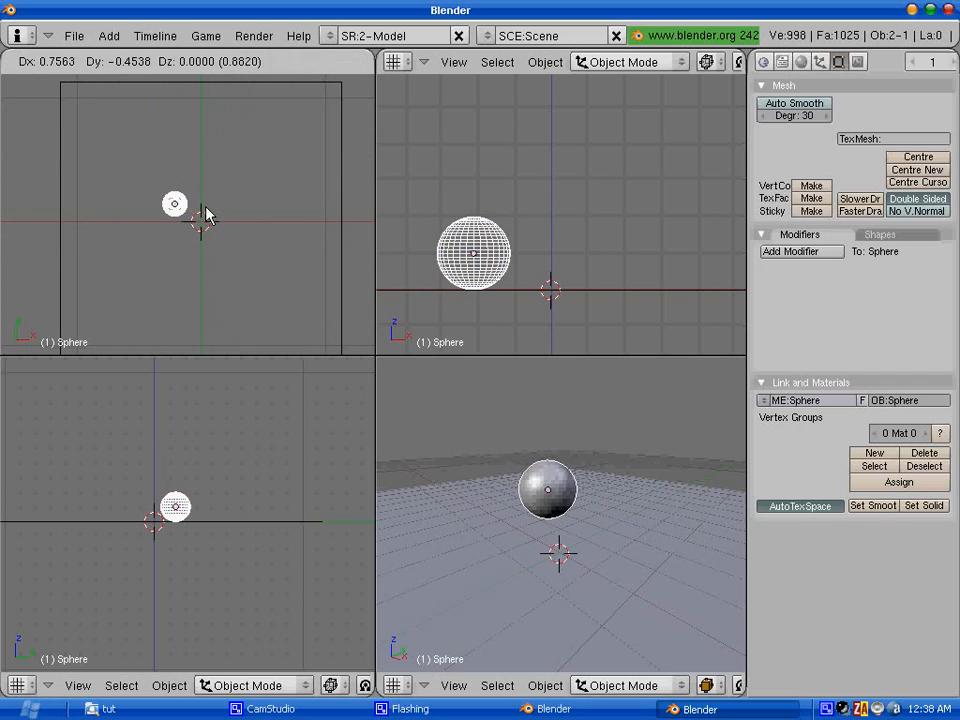
click(175, 200)
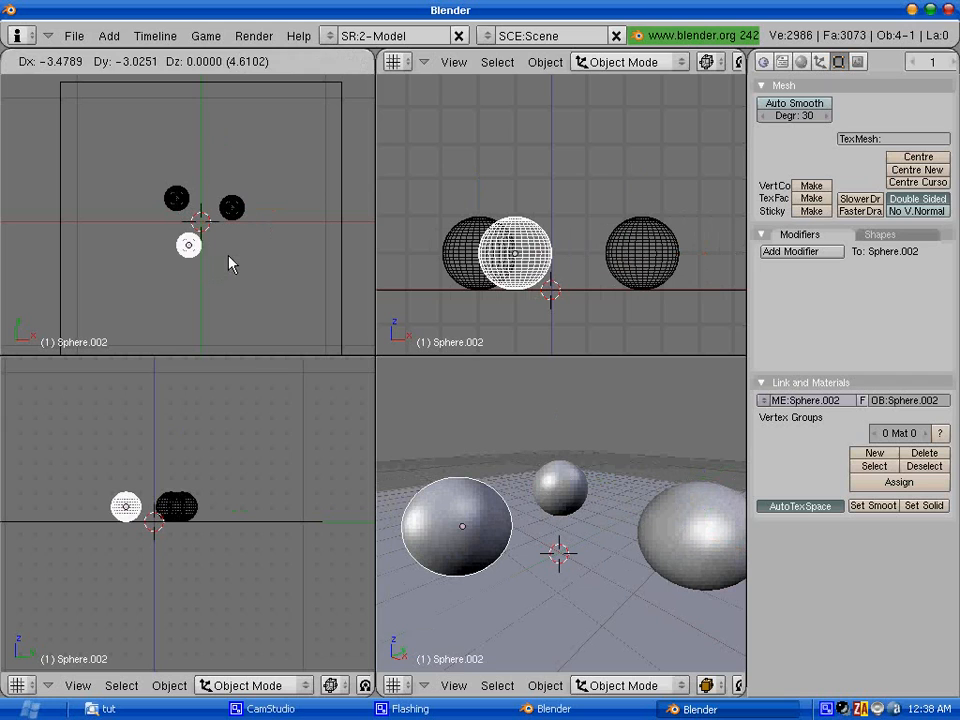
click(189, 244)
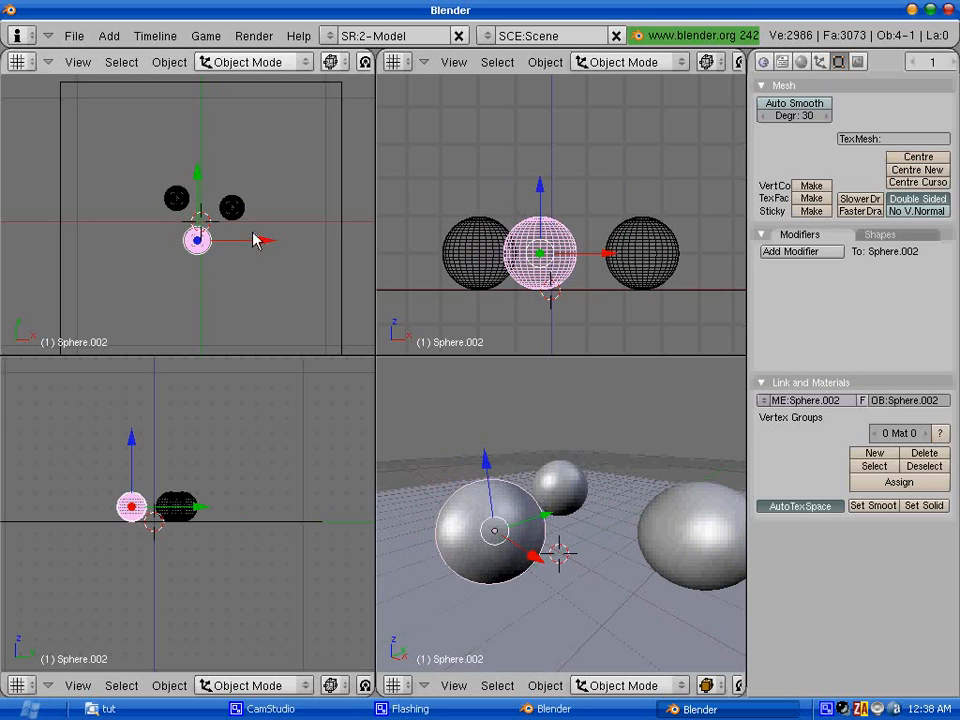
click(225, 212)
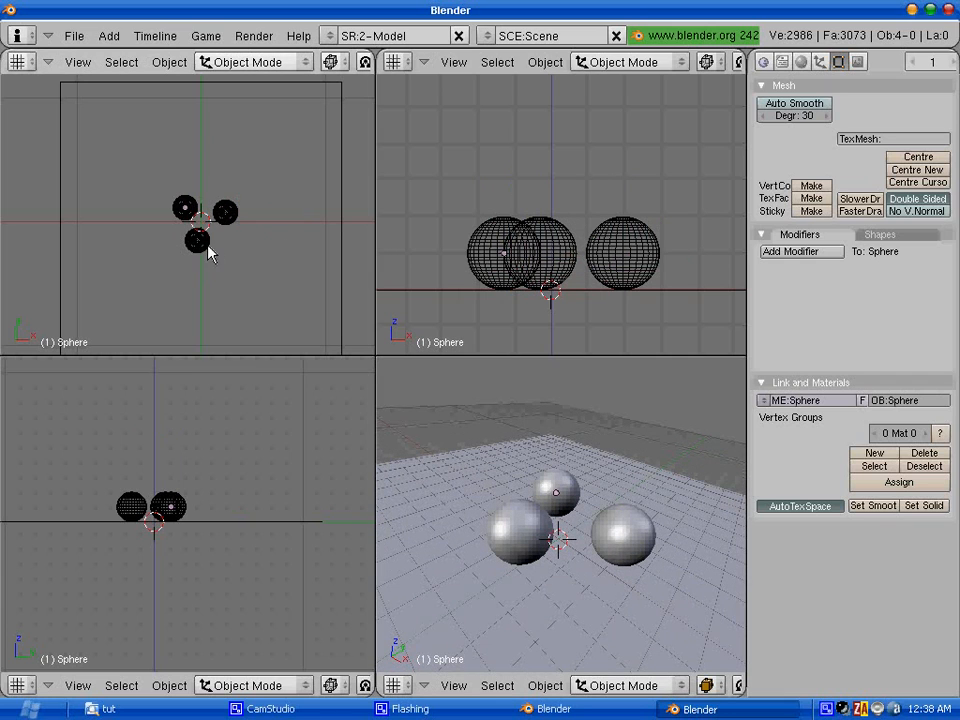
mouse_move(200, 227)
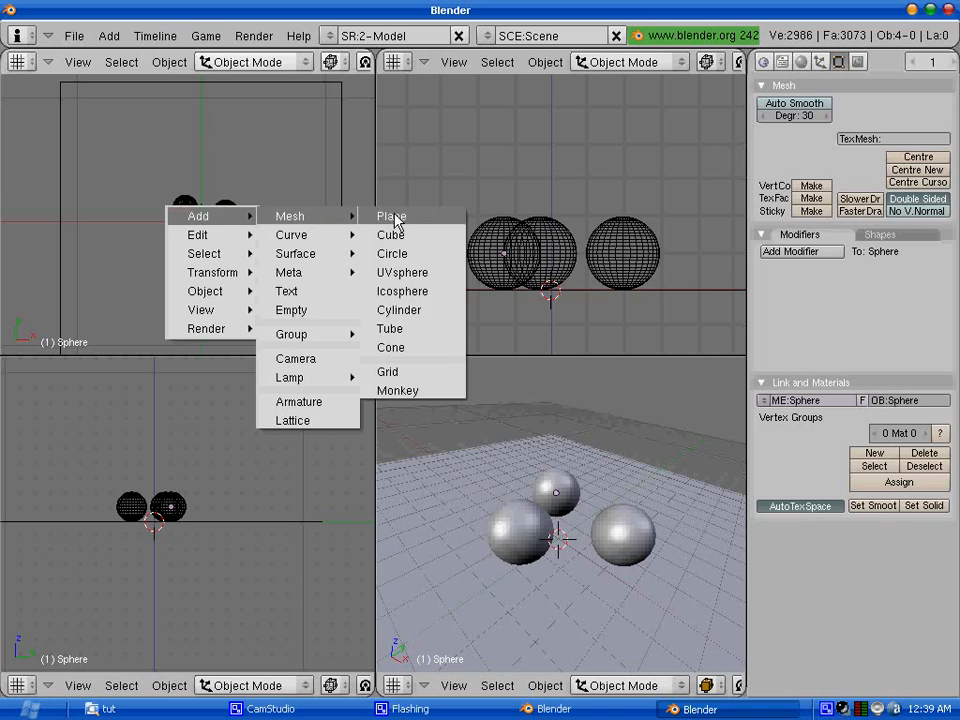
Add a plane mesh to become the small square above the spheres
click(390, 216)
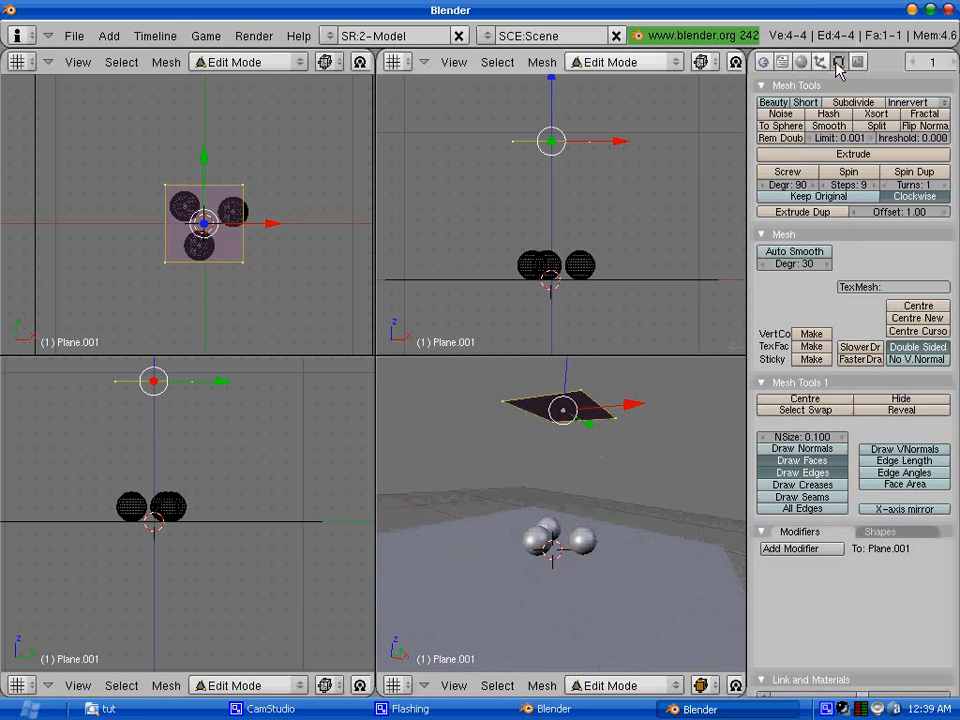
mouse_move(838, 62)
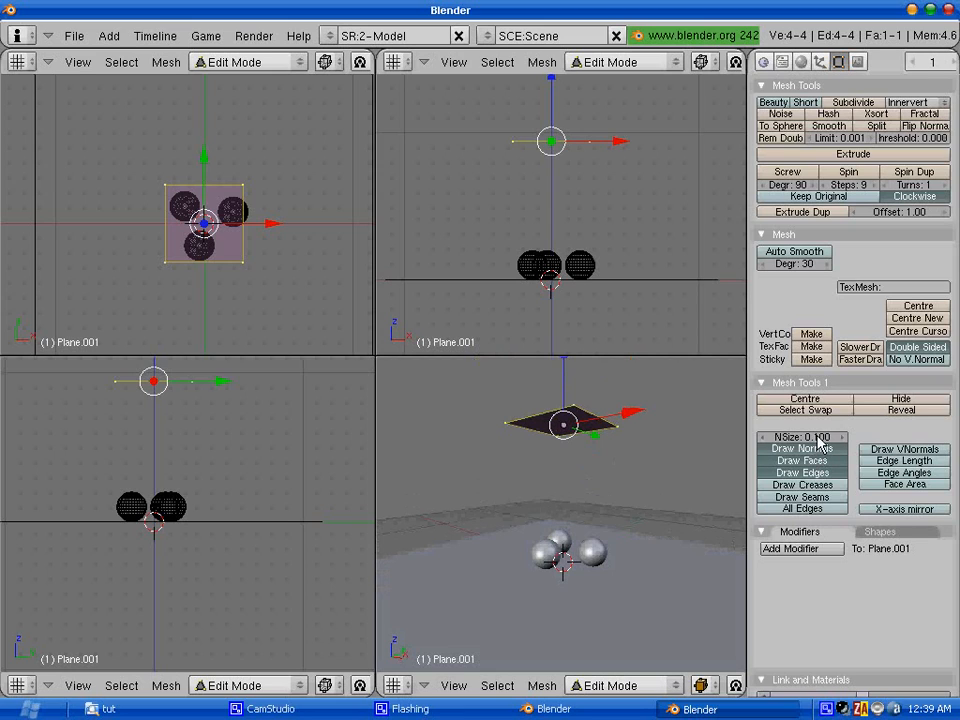
mouse_move(822, 448)
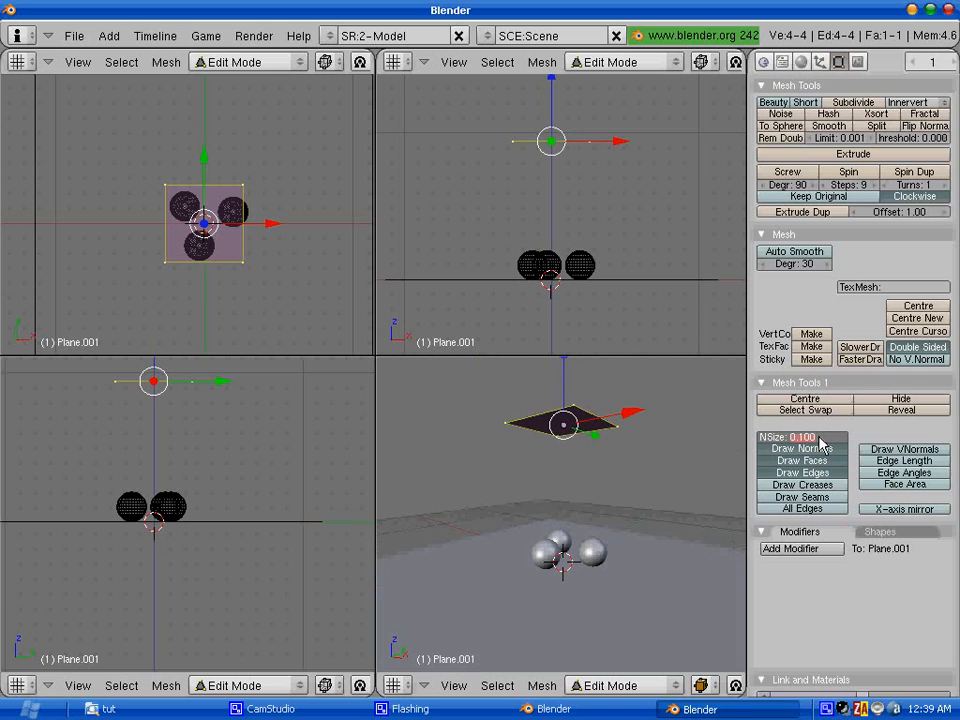
Set normal size to 2.000, flip the plane's normals downward, and exit Edit Mode
click(805, 437)
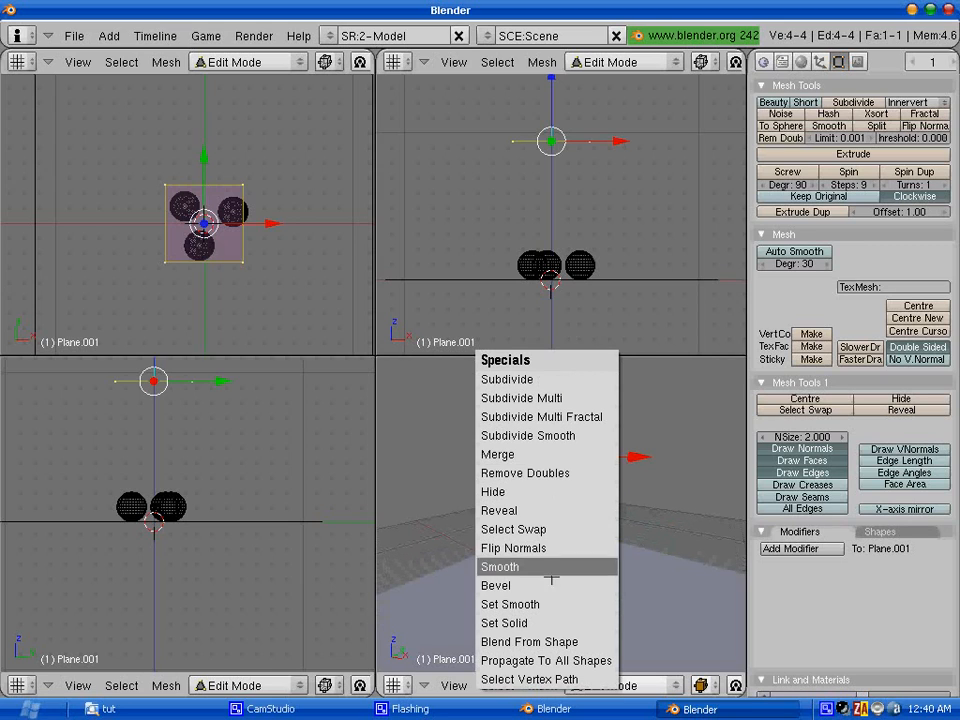
click(499, 566)
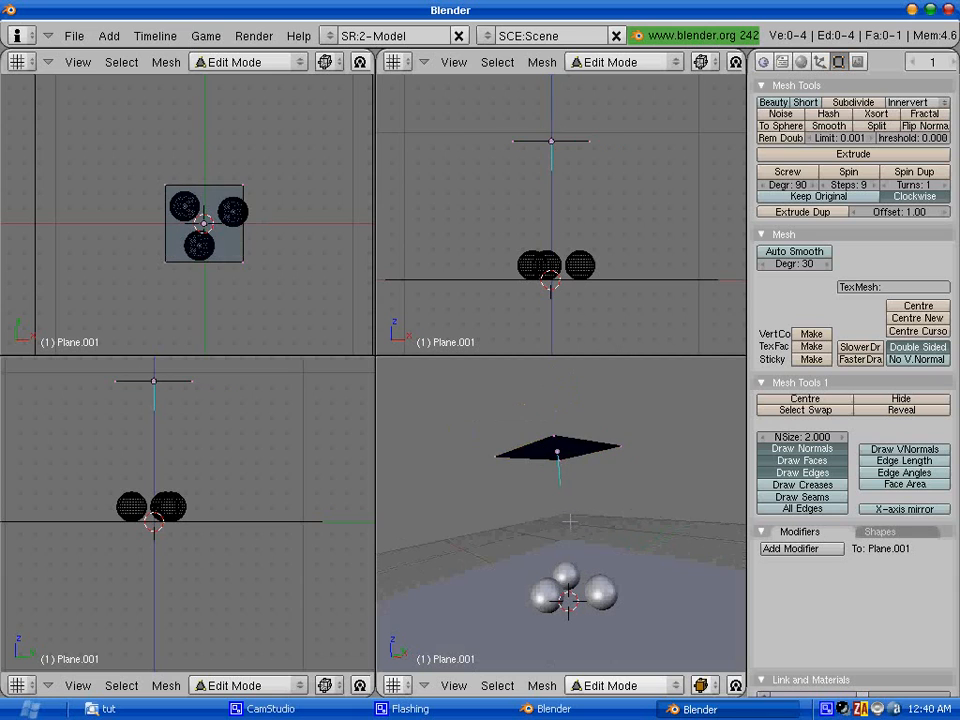
key(Tab)
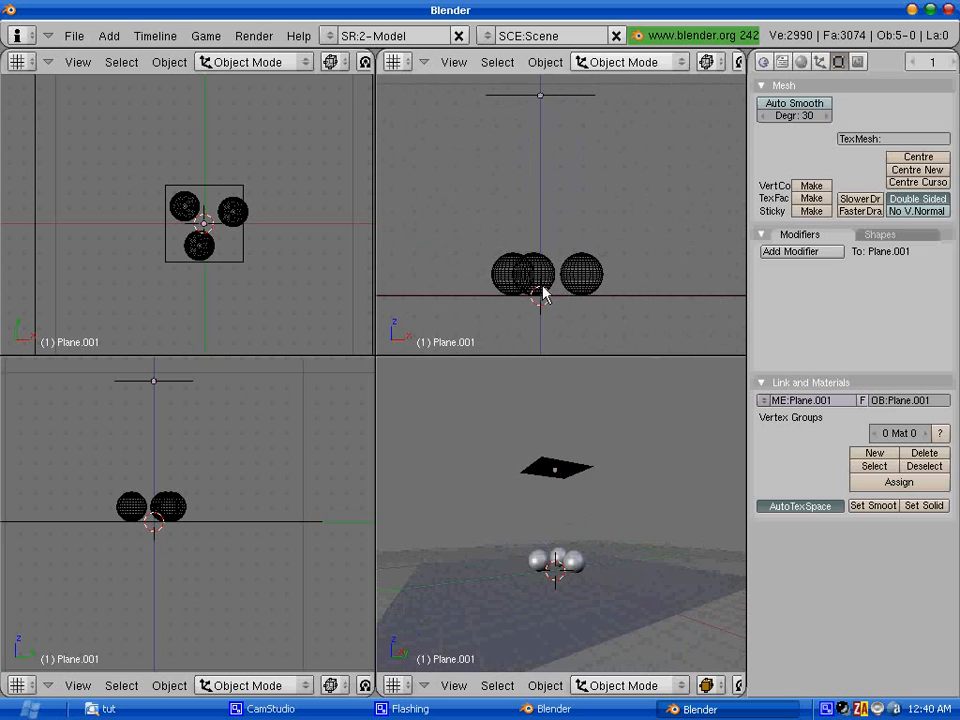
Add a camera to the scene to frame the three spheres
click(540, 295)
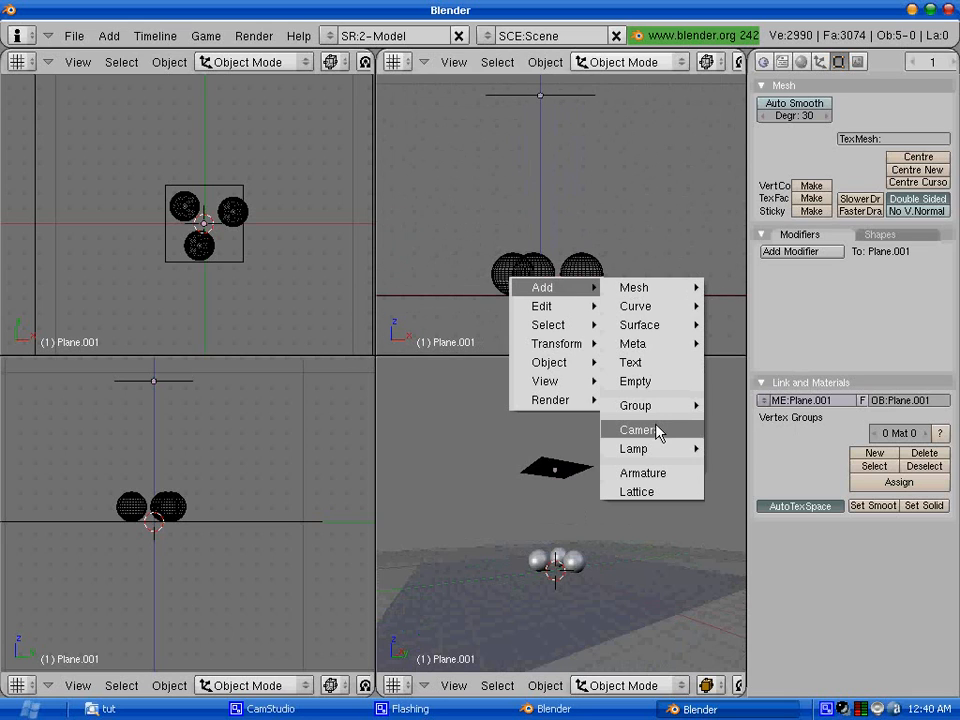
click(637, 429)
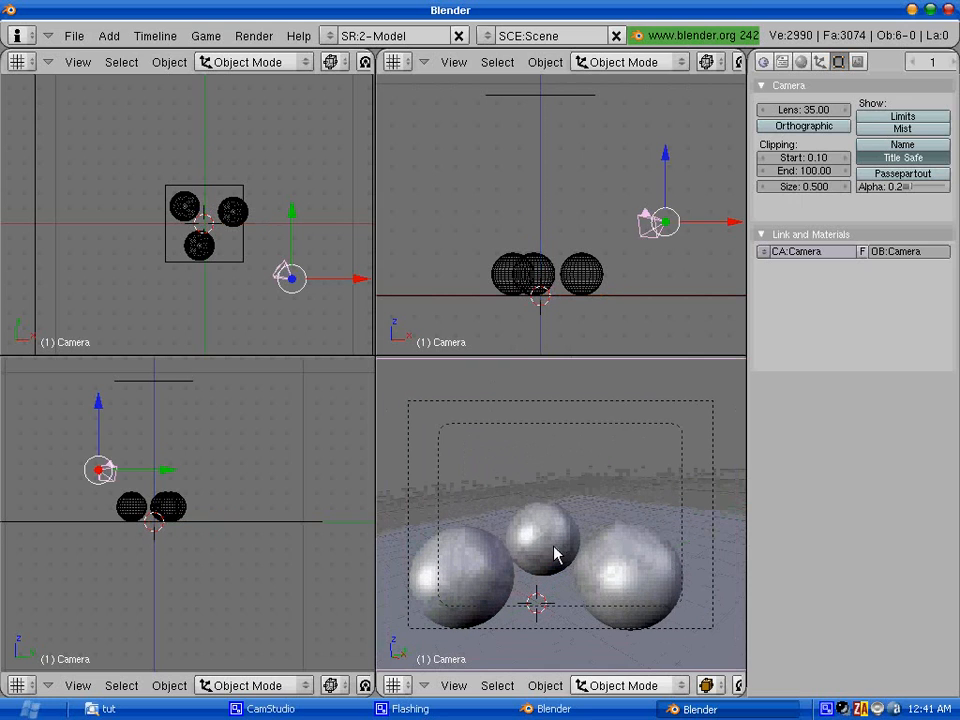
mouse_move(570, 508)
text(tutorial)
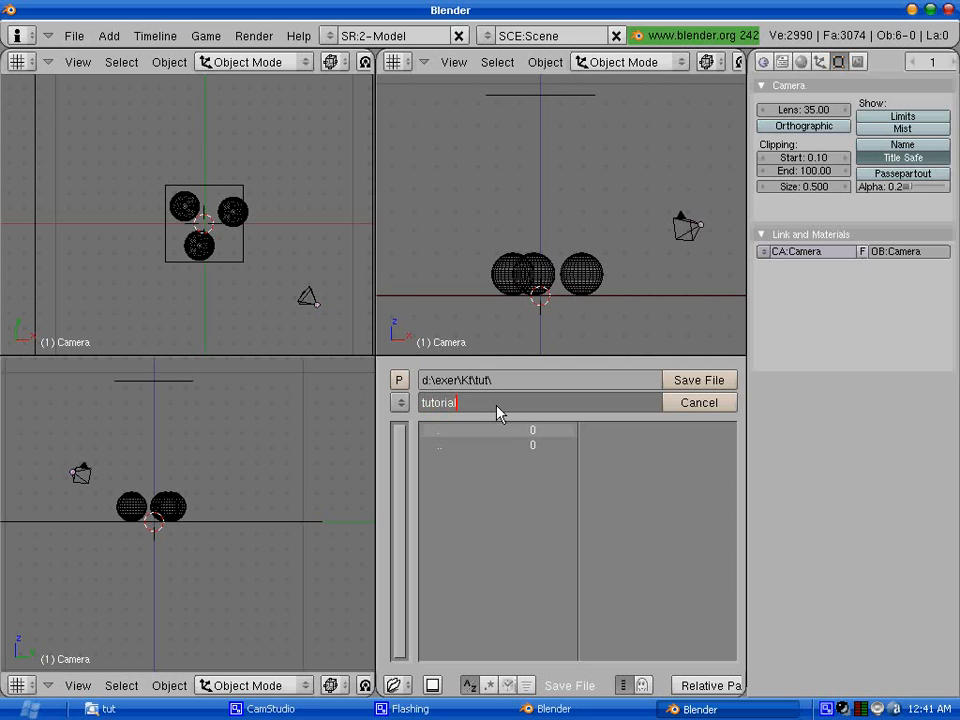
Save the scene as tutorial.blend in d:\exer\Kt\tut and select the floor plane
click(698, 380)
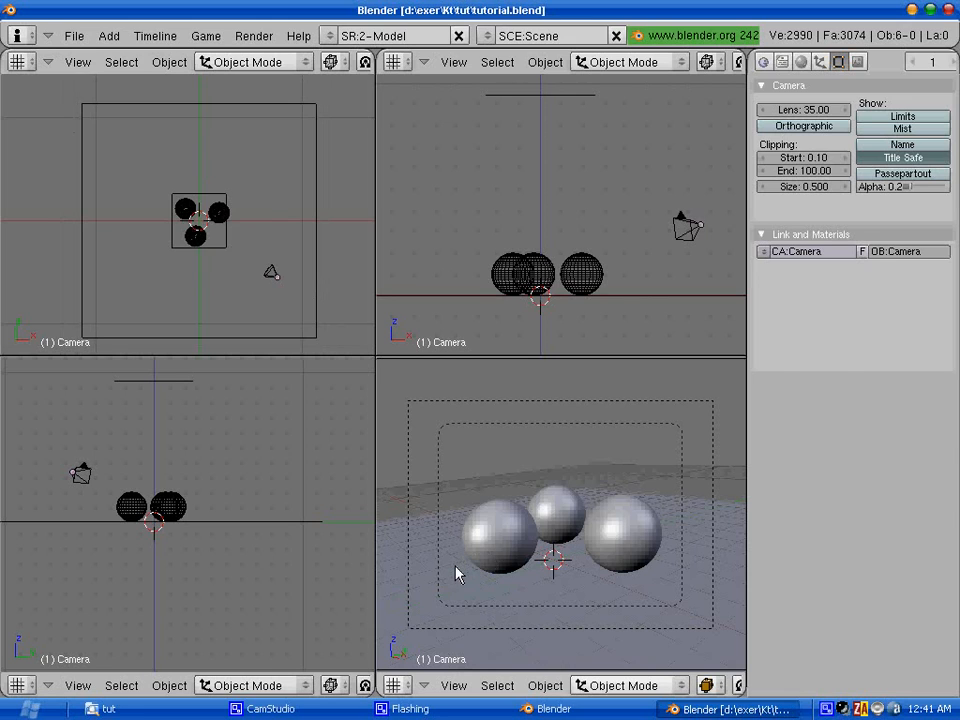
click(800, 62)
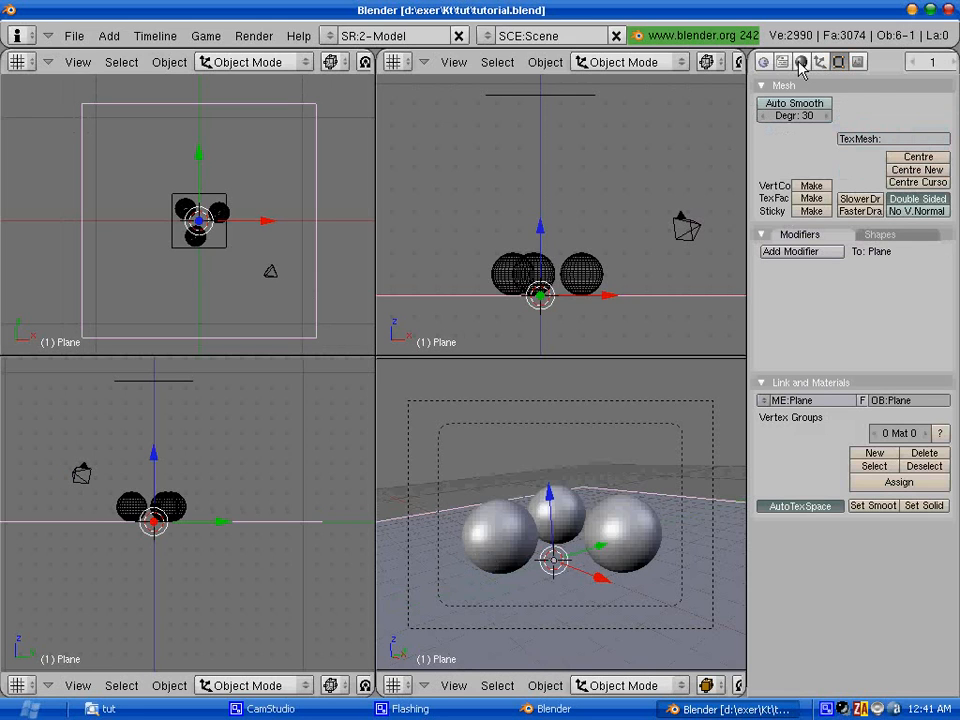
mouse_move(800, 62)
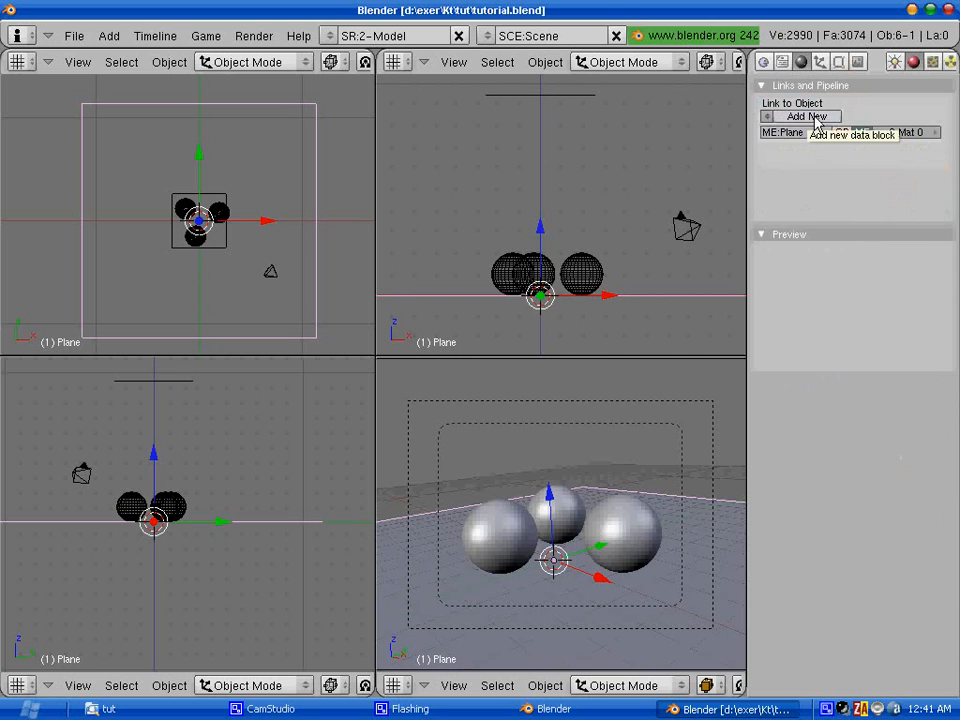
Add a new material to the floor plane and adjust its preview shape
click(807, 116)
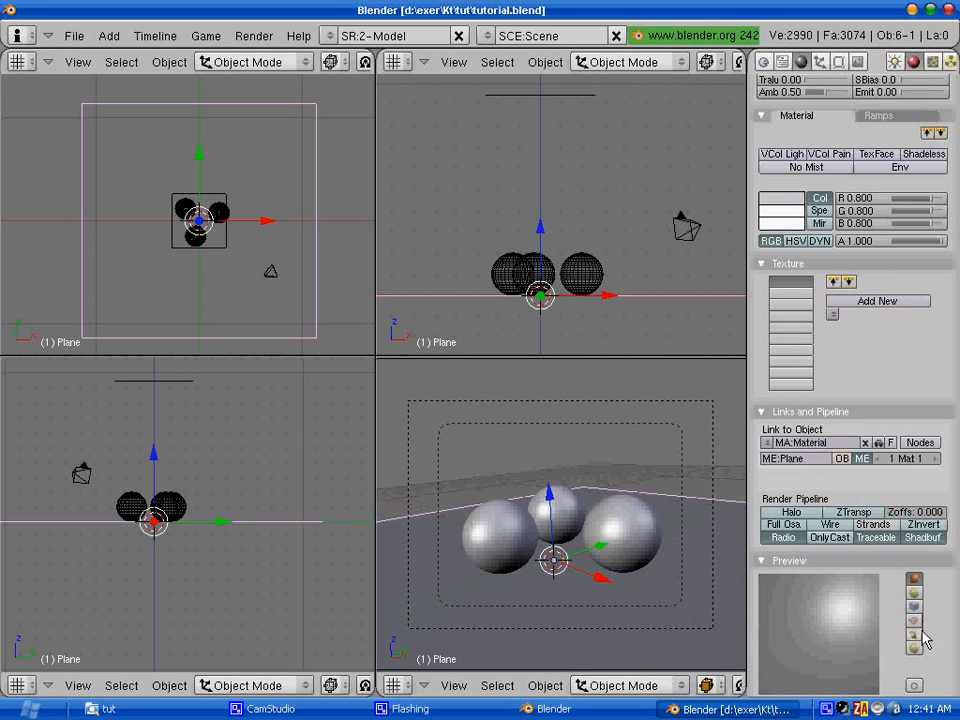
click(913, 625)
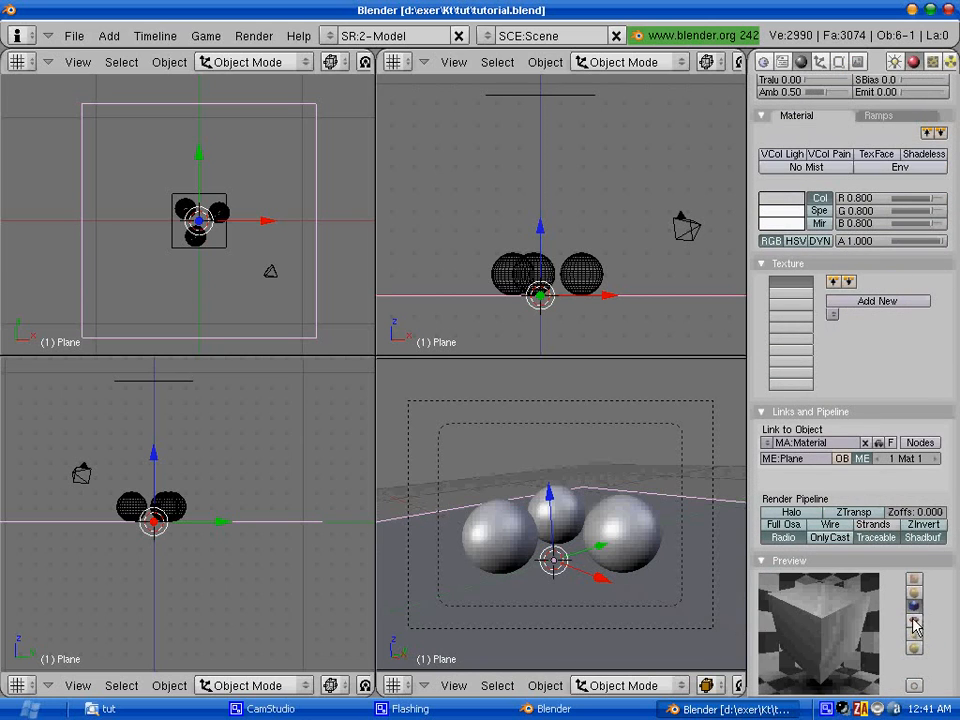
click(913, 582)
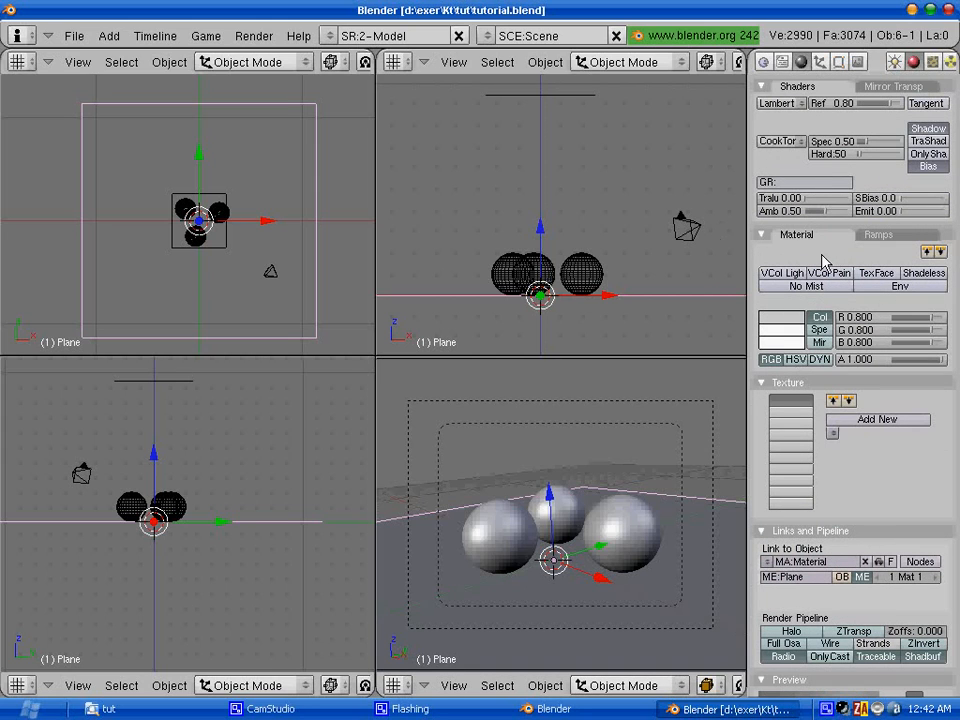
mouse_move(670, 388)
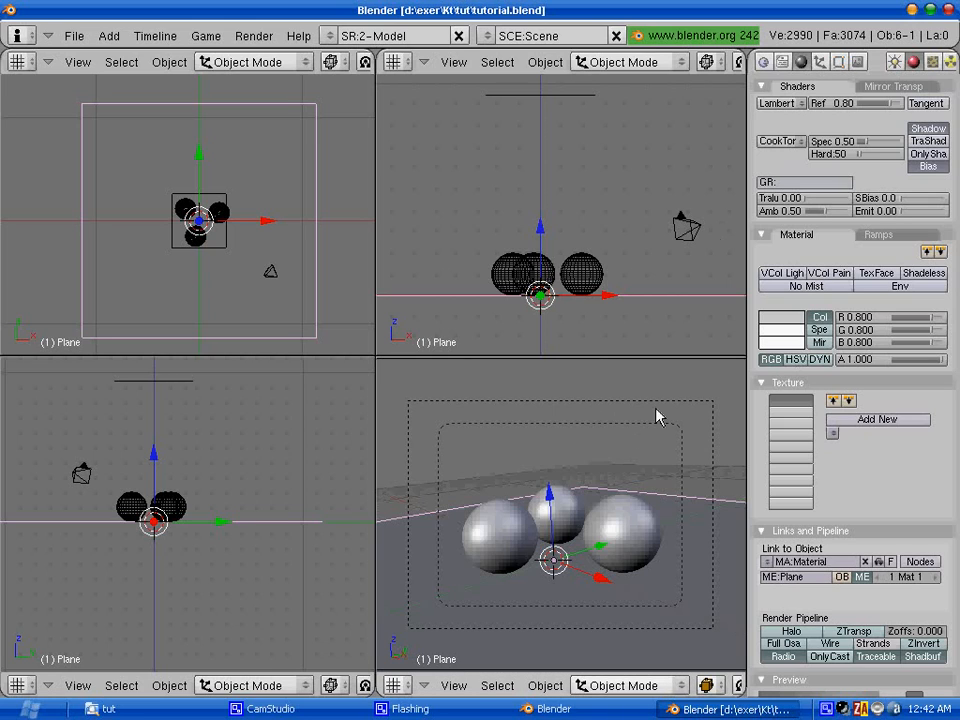
mouse_move(875, 155)
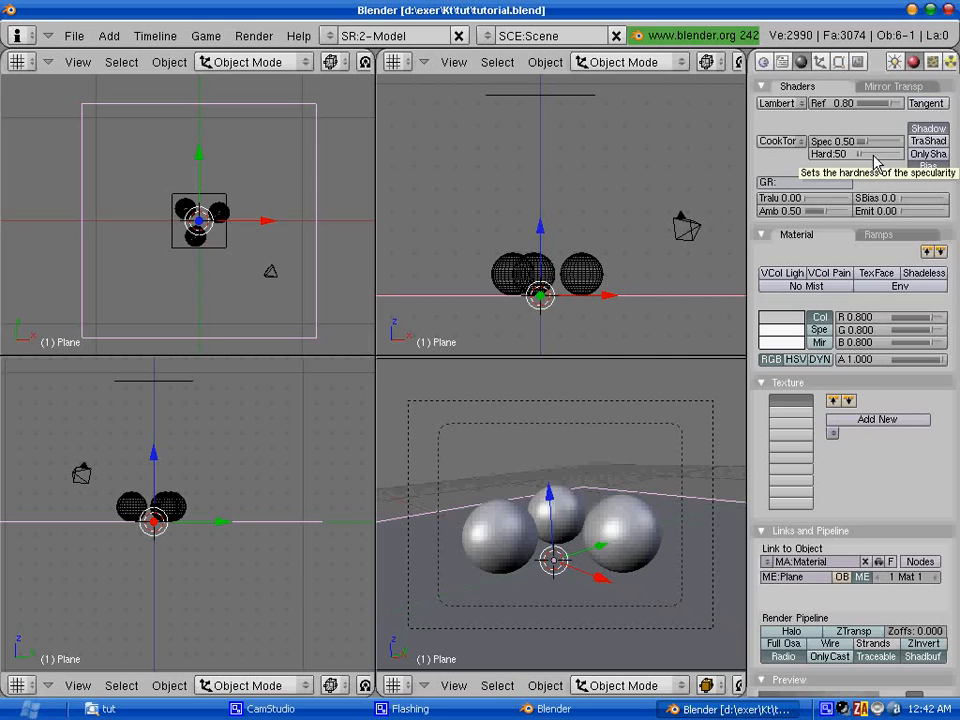
mouse_move(600, 585)
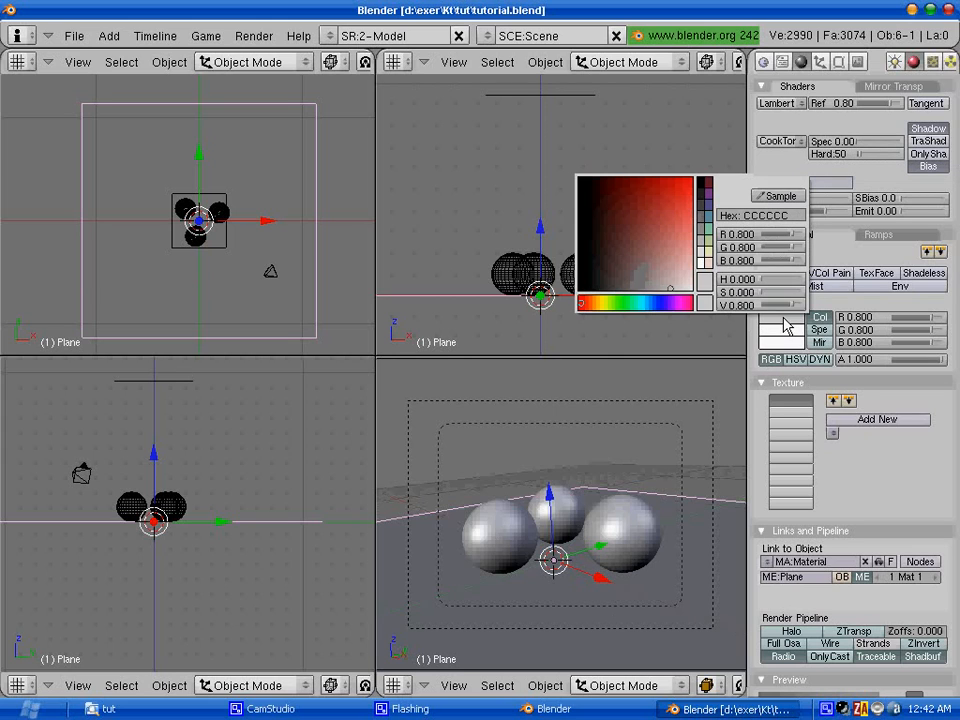
Set the floor material colour to khaki (R 0.908, G 0.815, B 0.588)
click(593, 303)
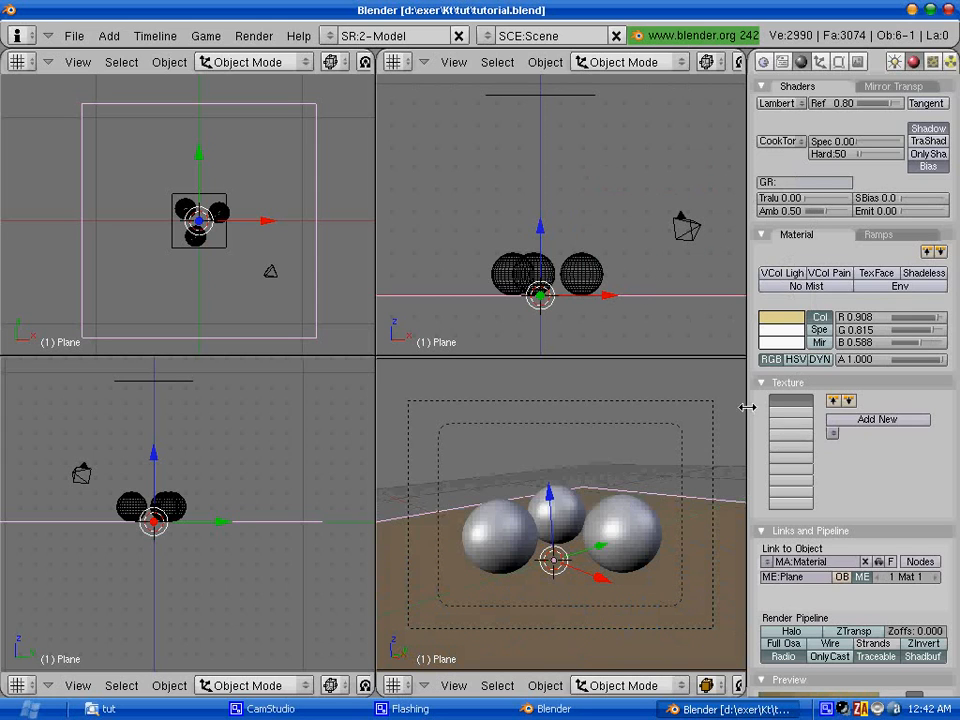
scroll(down, 3)
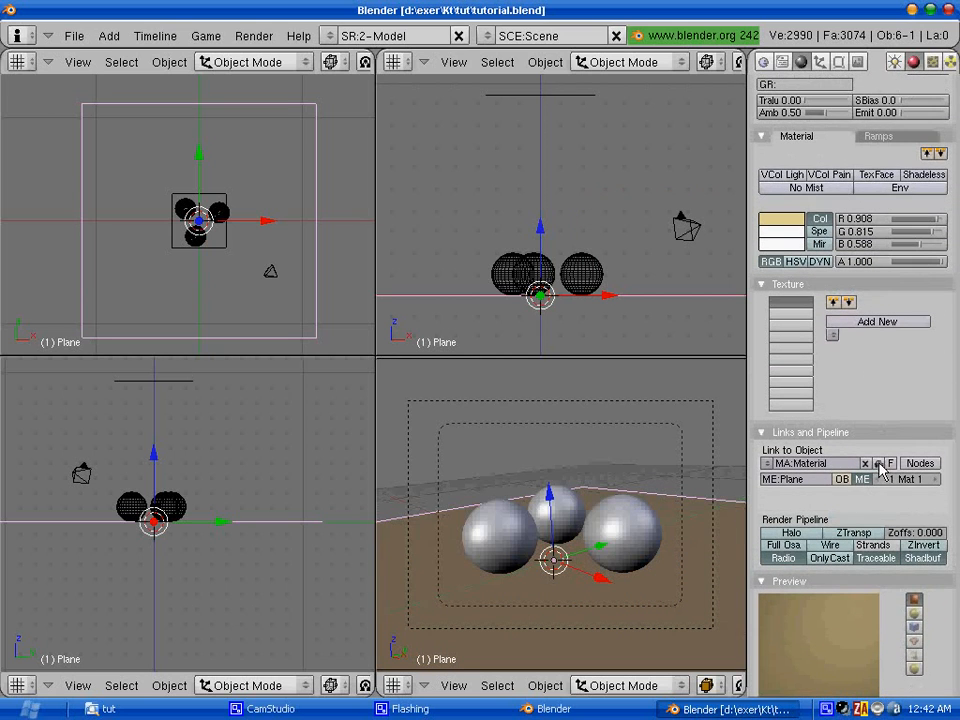
mouse_move(880, 468)
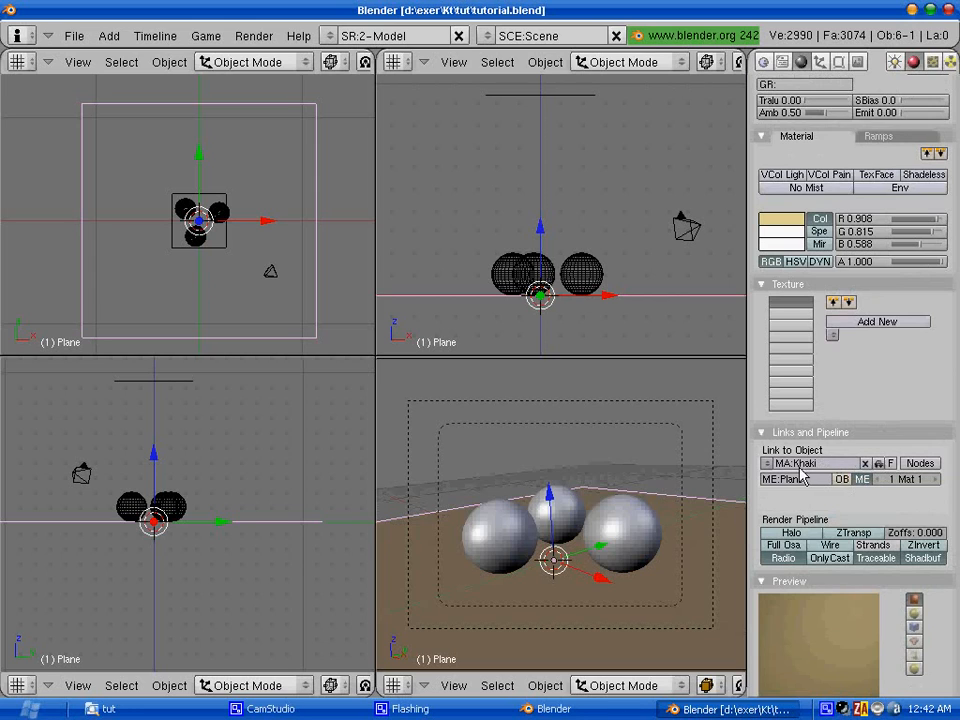
mouse_move(815, 463)
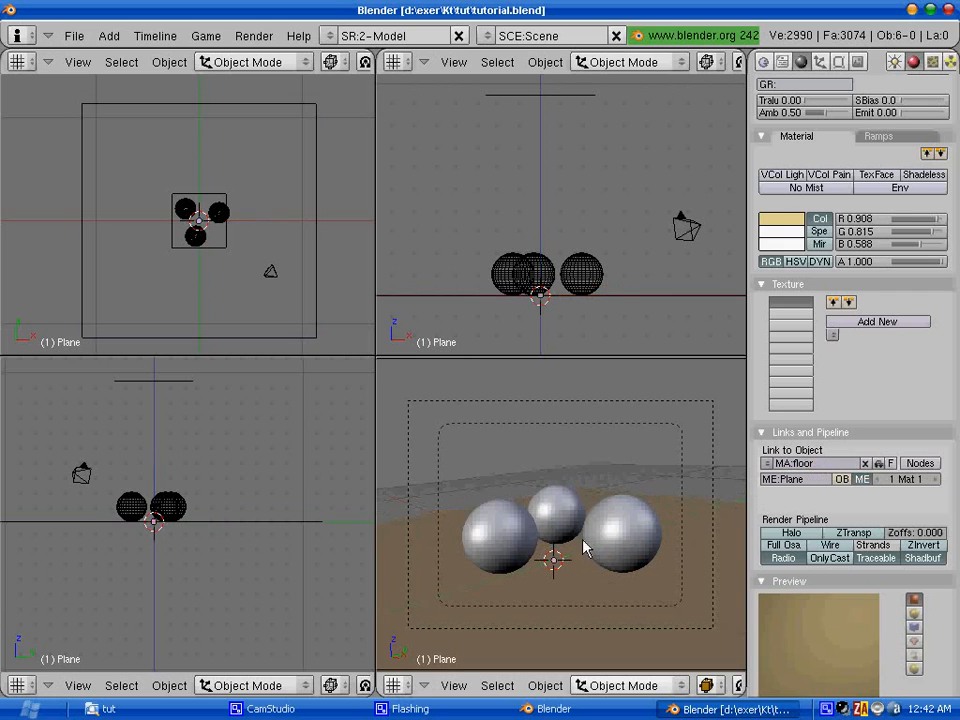
mouse_move(508, 531)
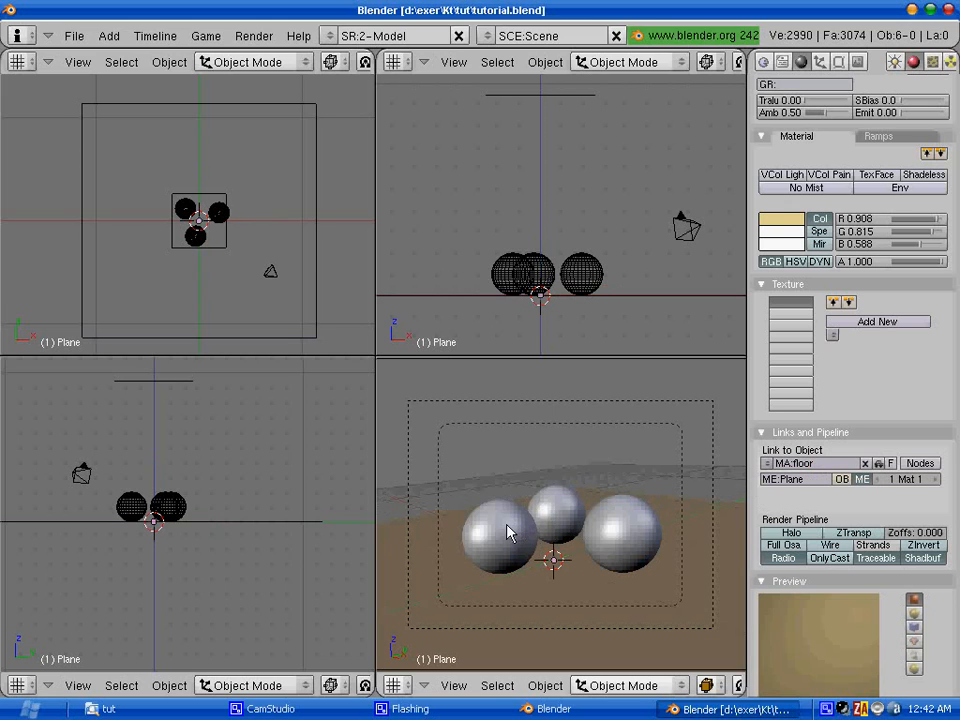
Give the left sphere a single-user copy of the floor material, coloured pure red and named red
click(505, 531)
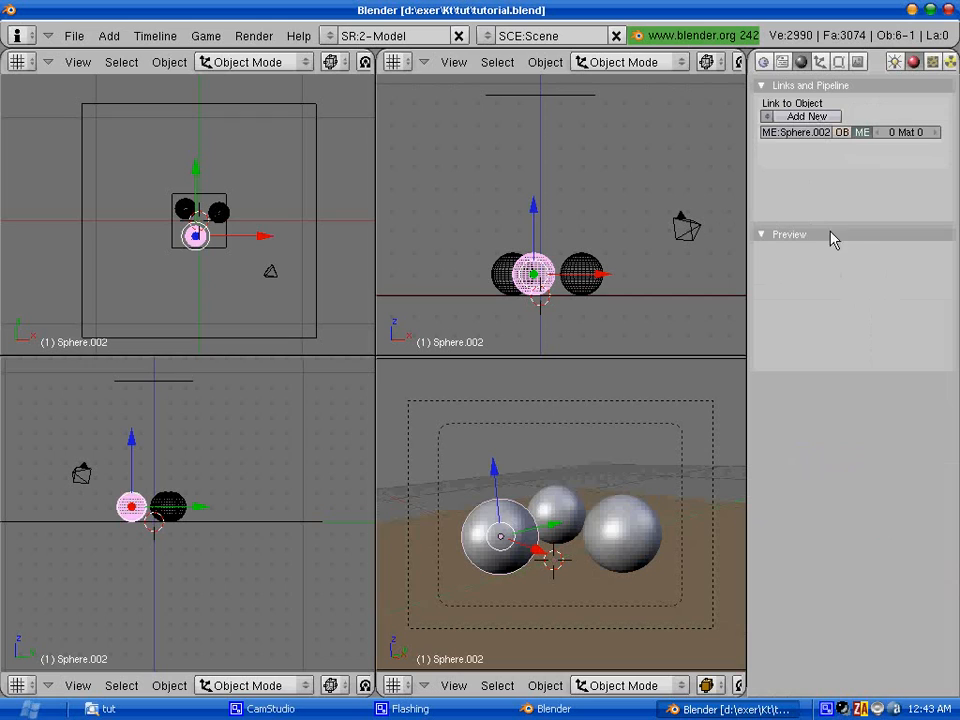
mouse_move(821, 170)
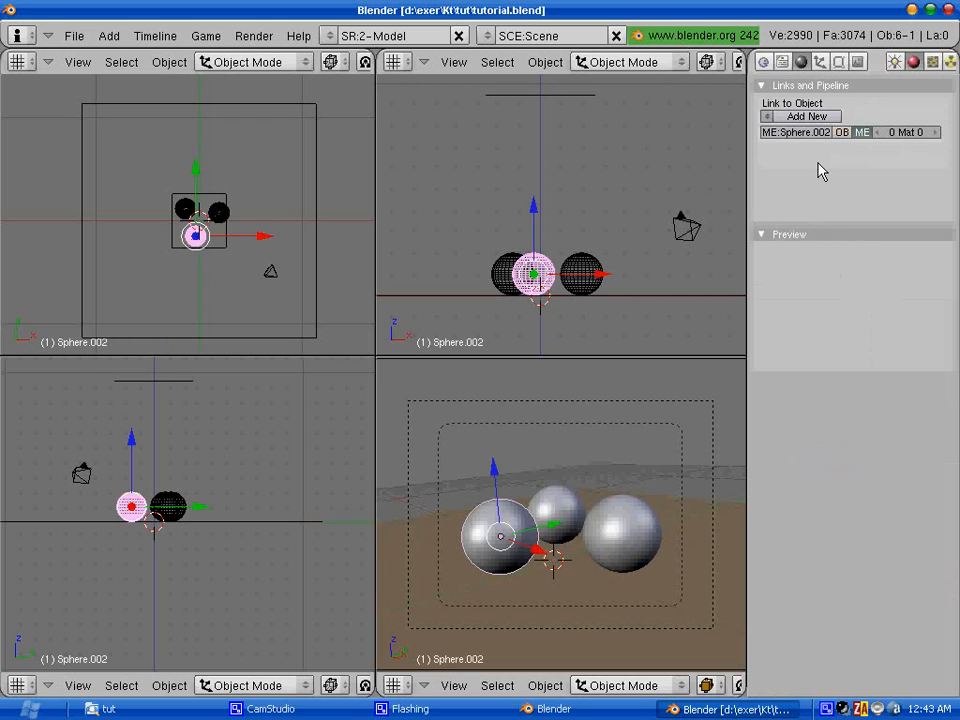
mouse_move(782, 140)
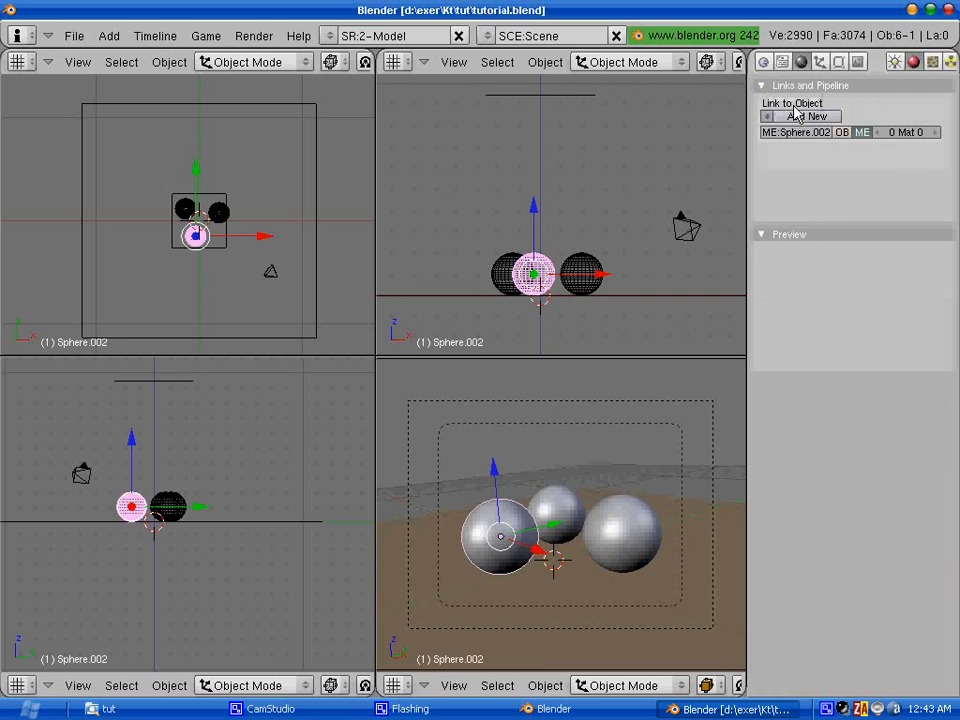
click(800, 115)
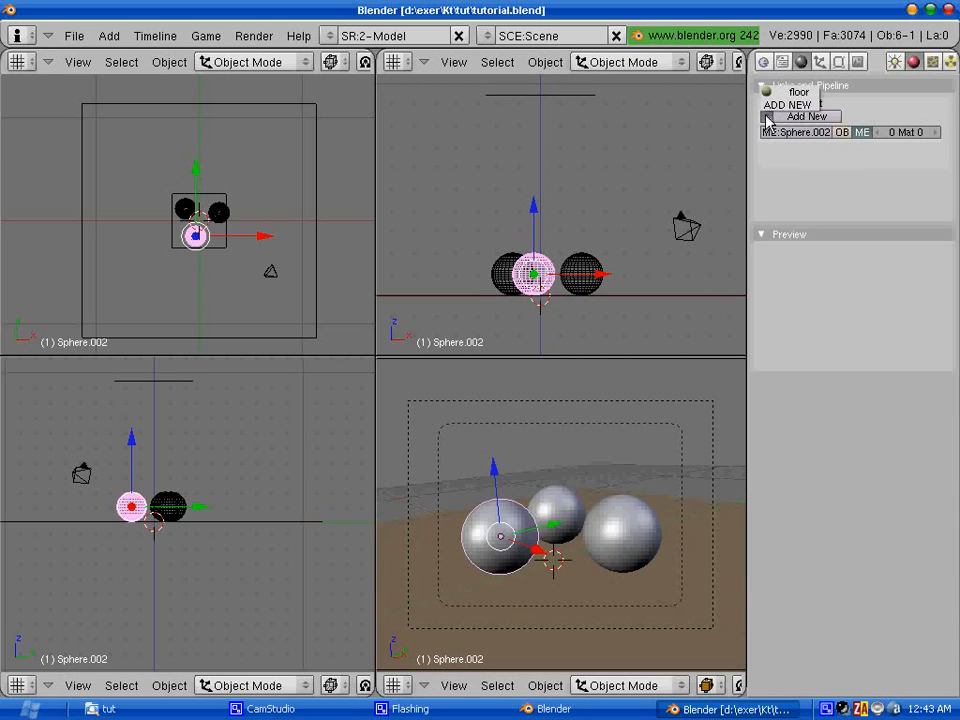
click(788, 104)
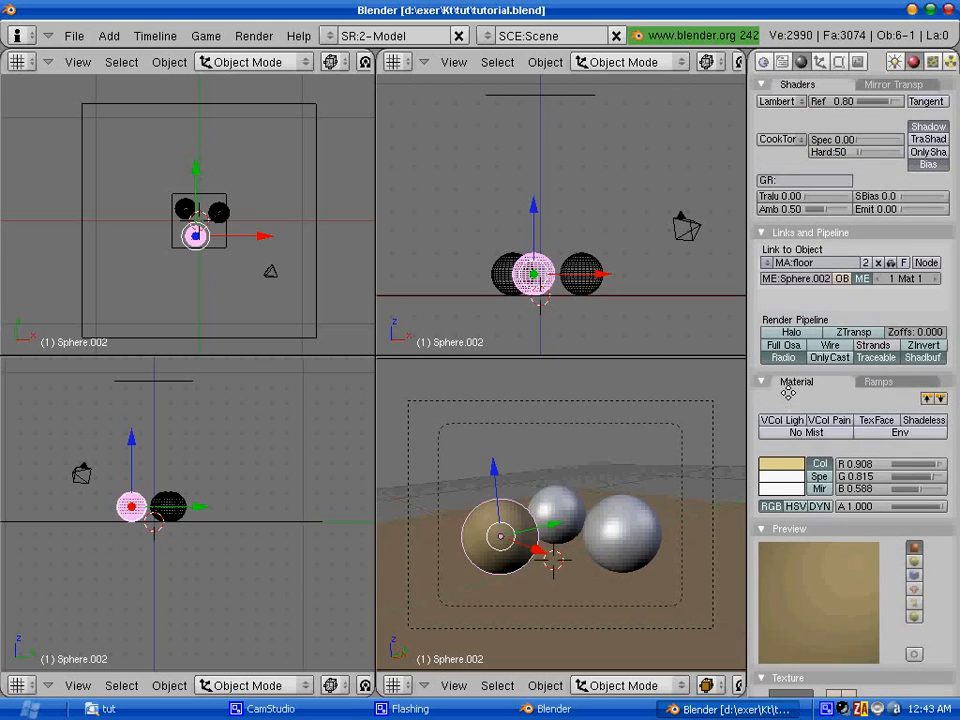
click(795, 262)
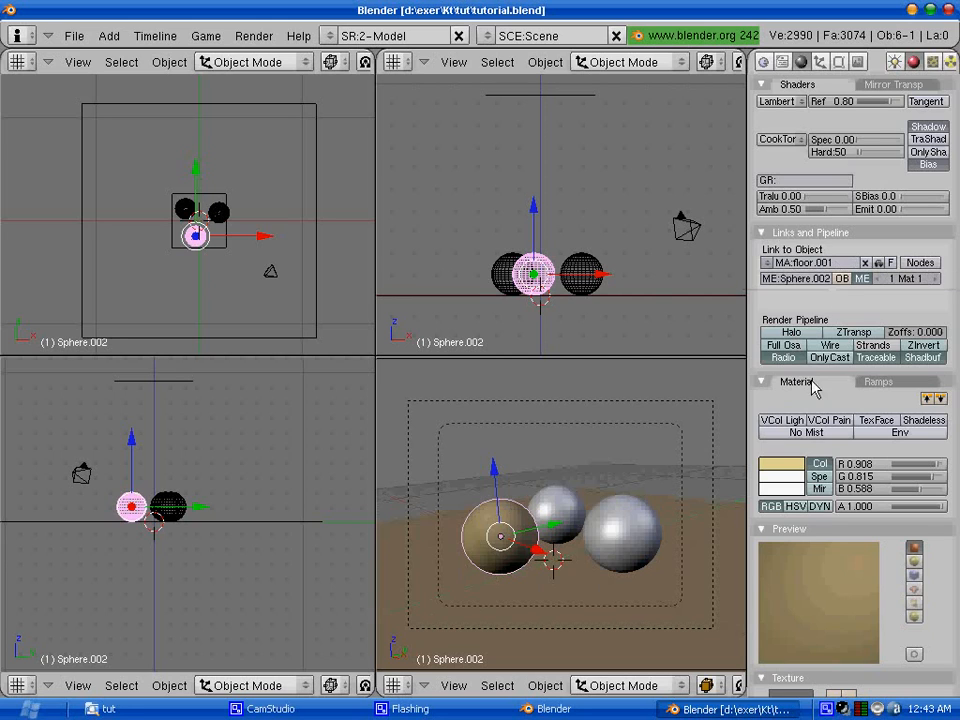
click(782, 463)
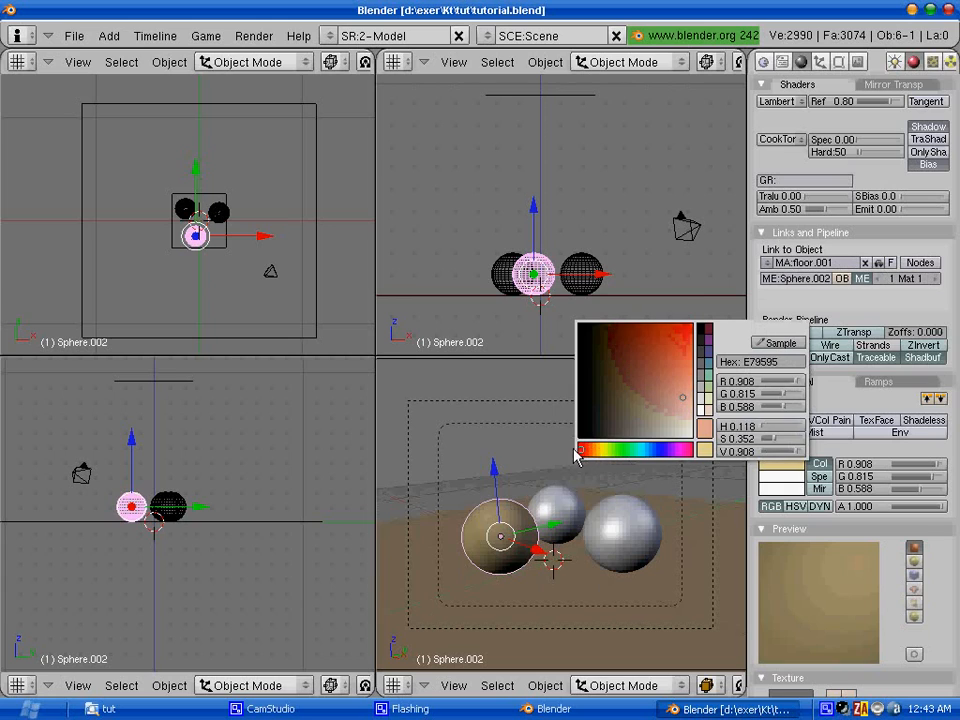
click(578, 461)
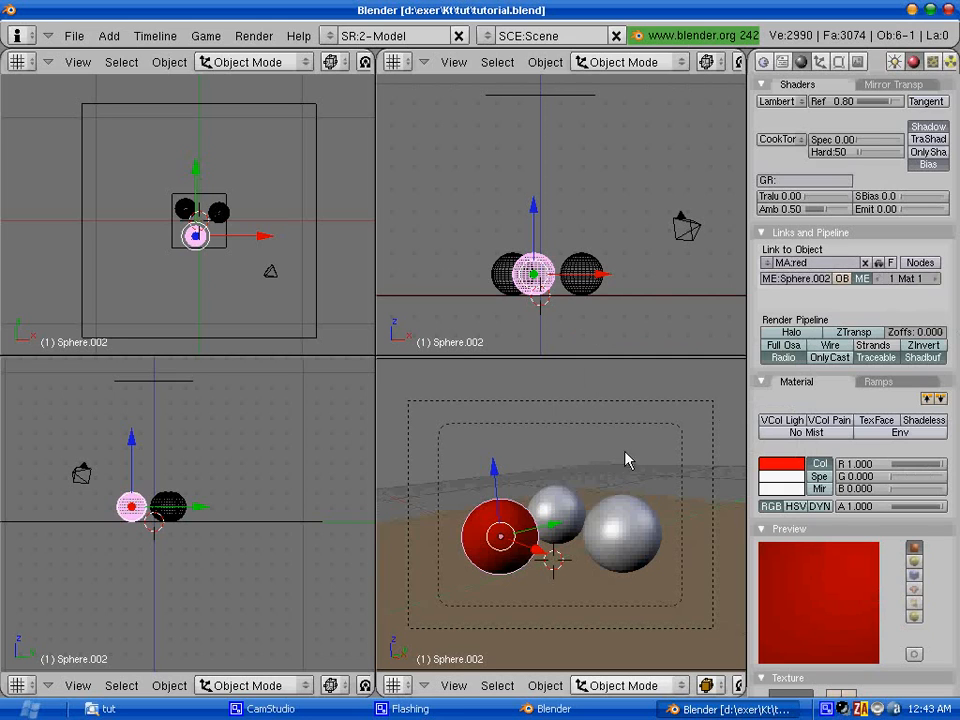
mouse_move(597, 513)
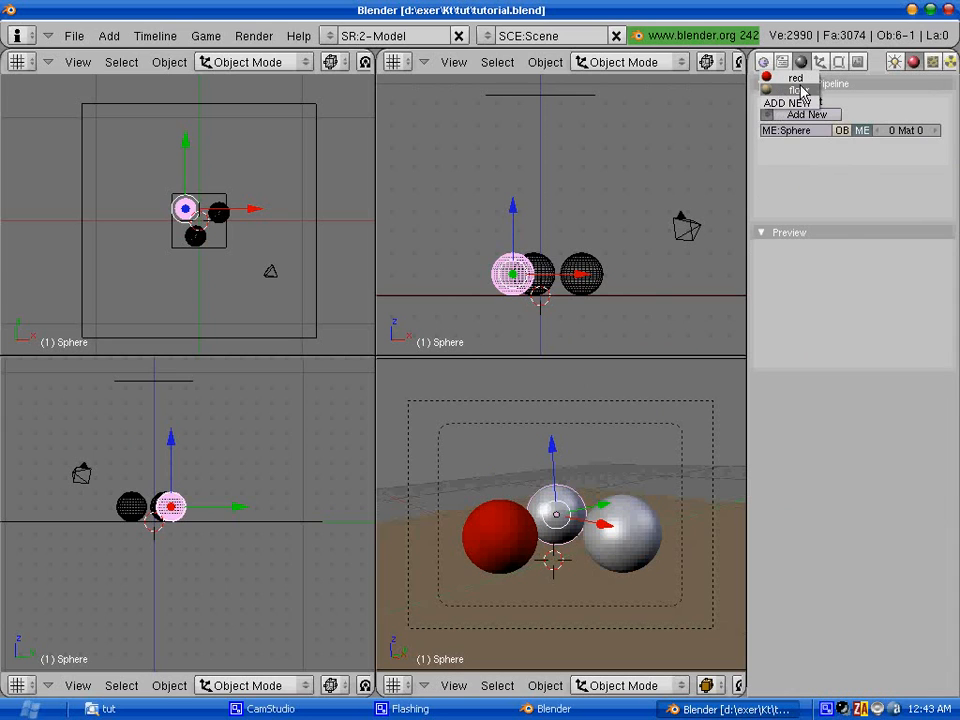
Give the middle sphere a green copy of red and the right sphere a new blue material
click(795, 78)
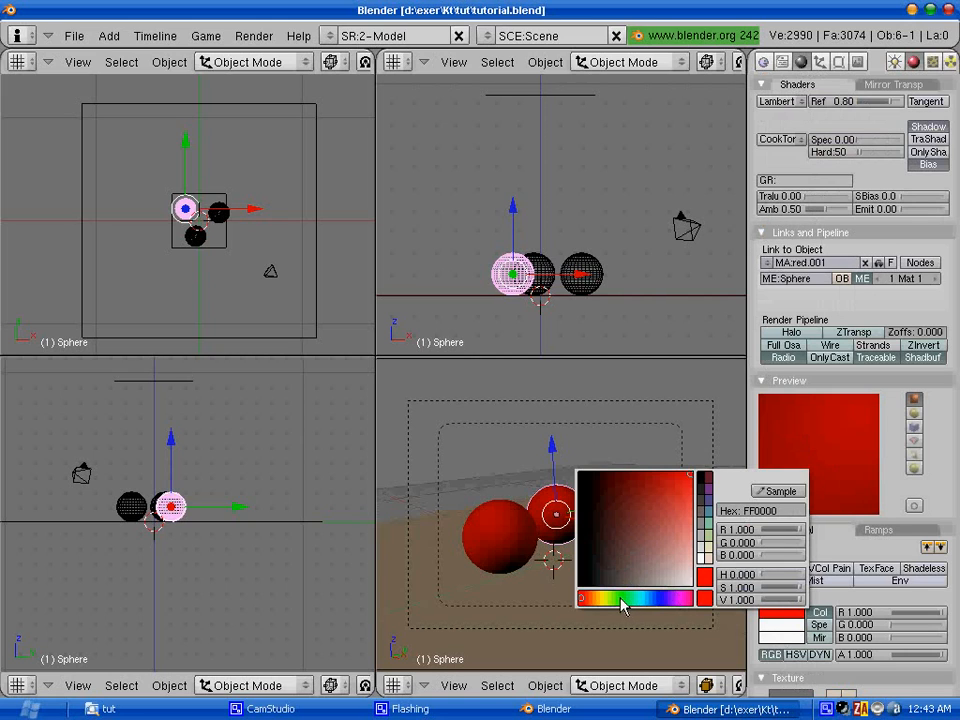
click(620, 600)
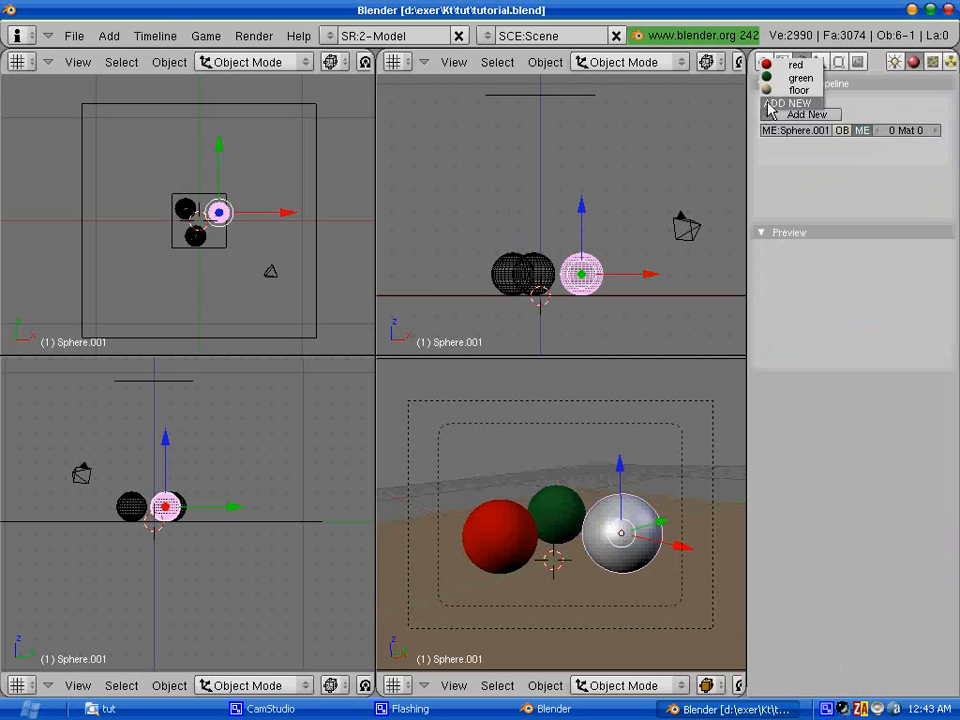
click(799, 90)
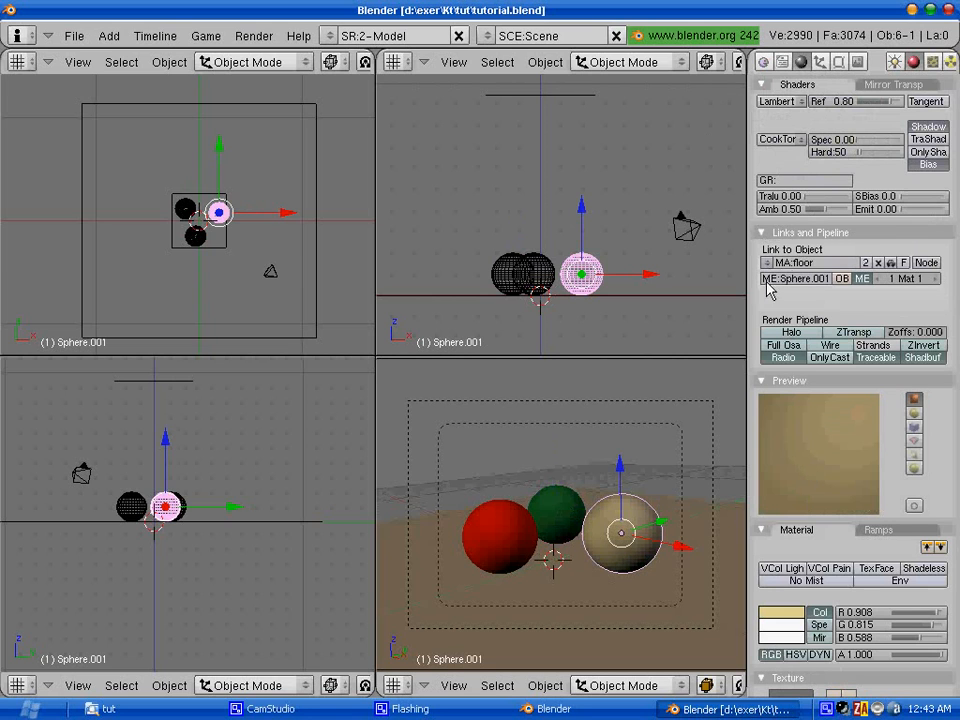
mouse_move(783, 318)
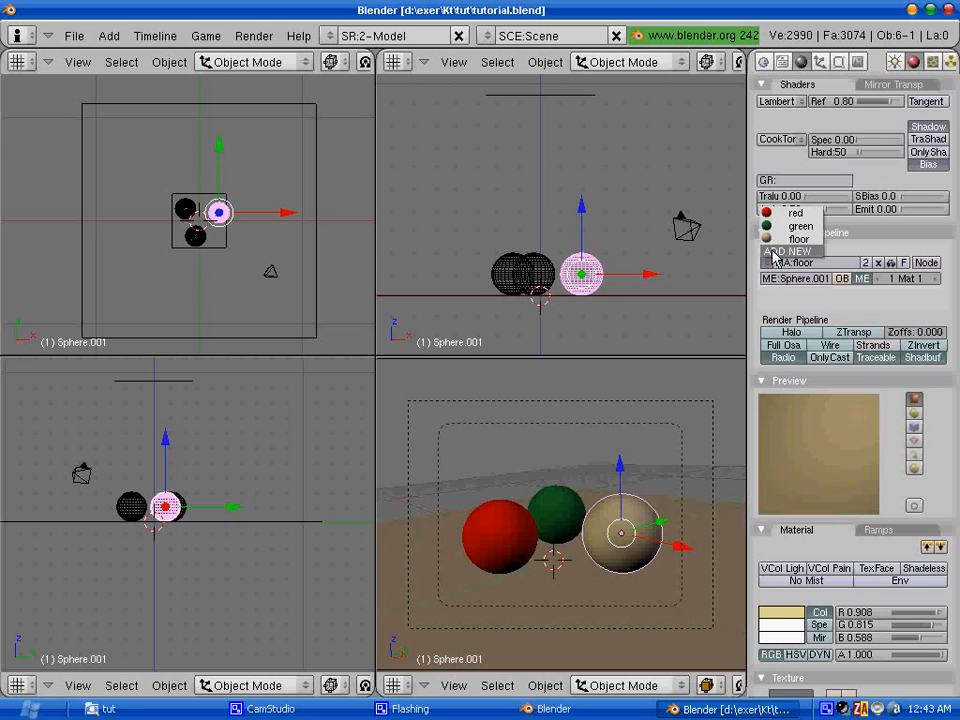
click(798, 239)
text(b)
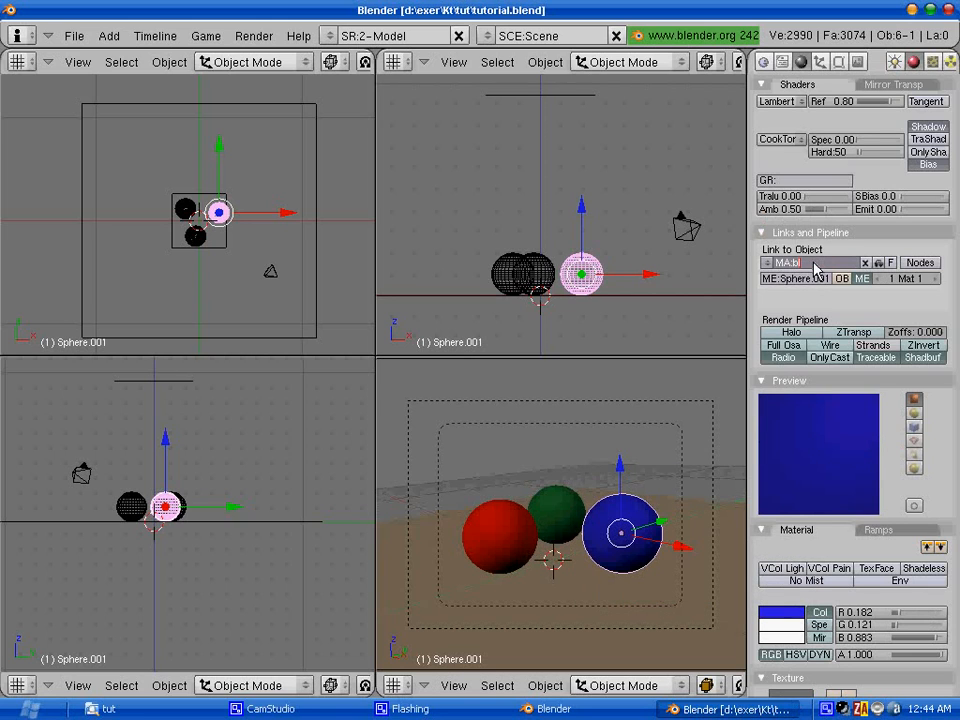
click(800, 262)
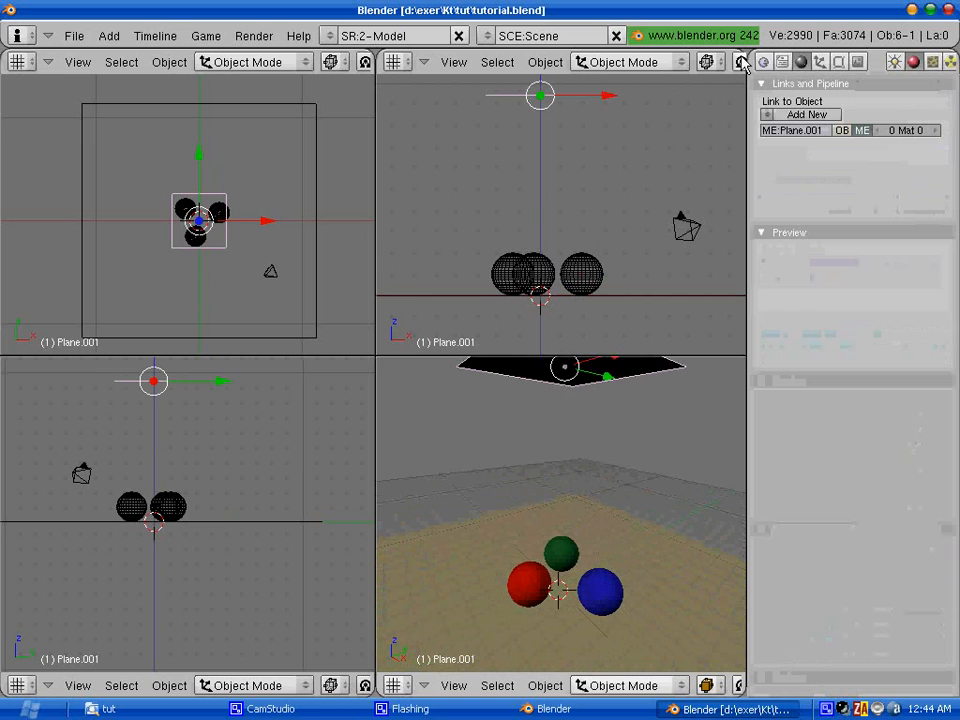
Assign the blue material to the overhead plane and make it a separate white material
click(767, 130)
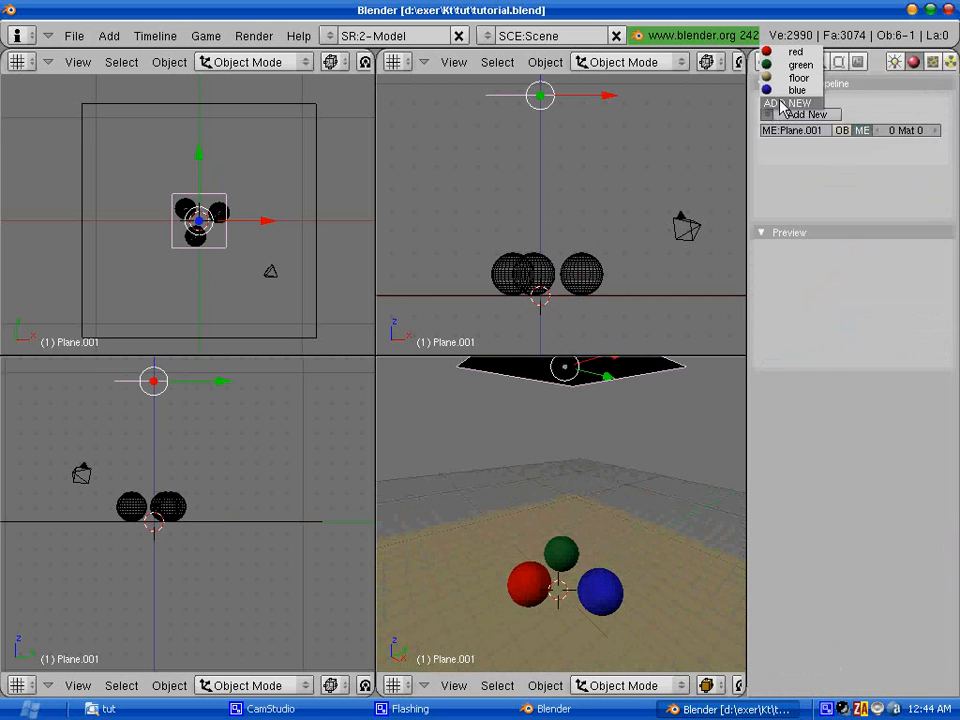
click(797, 90)
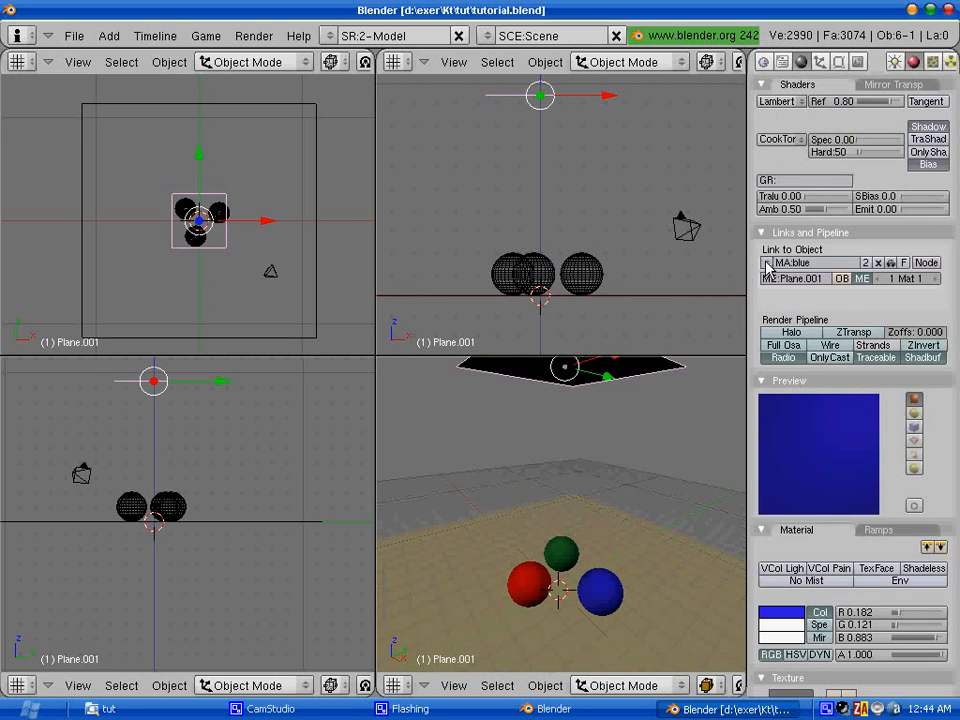
click(780, 612)
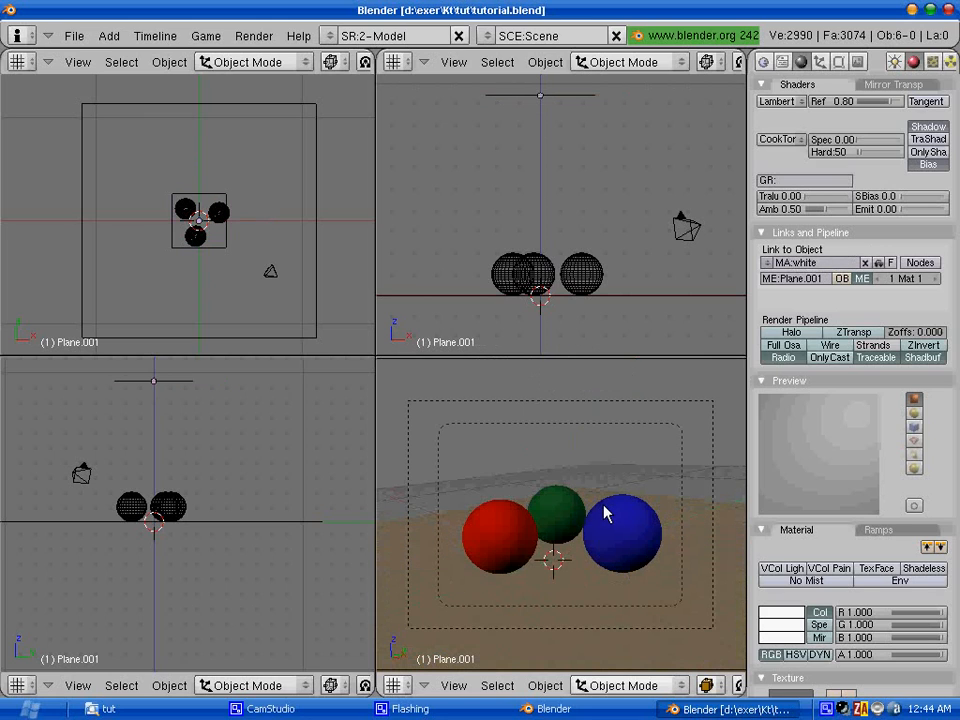
mouse_move(518, 527)
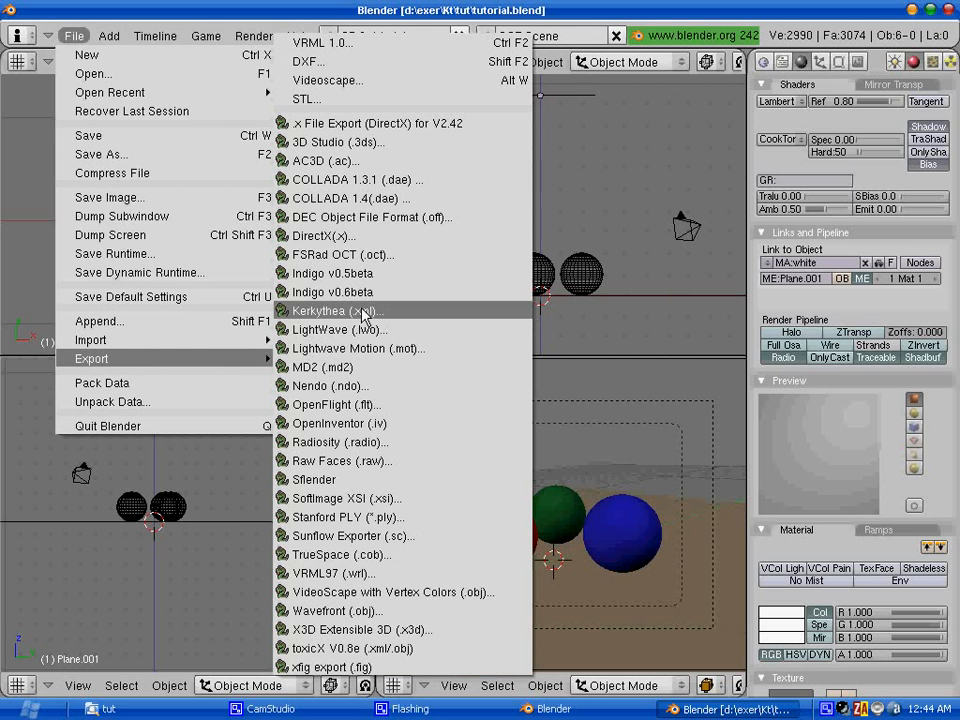
mouse_move(335, 310)
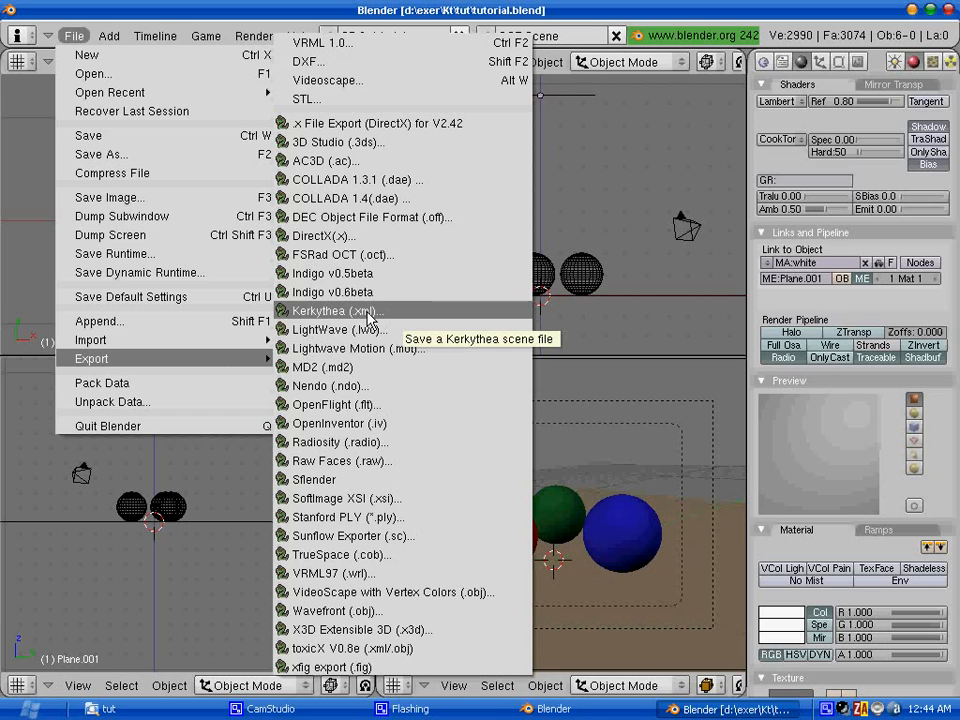
Export the scene to Kerkythea as tutorial.xml in the tut folder
click(335, 310)
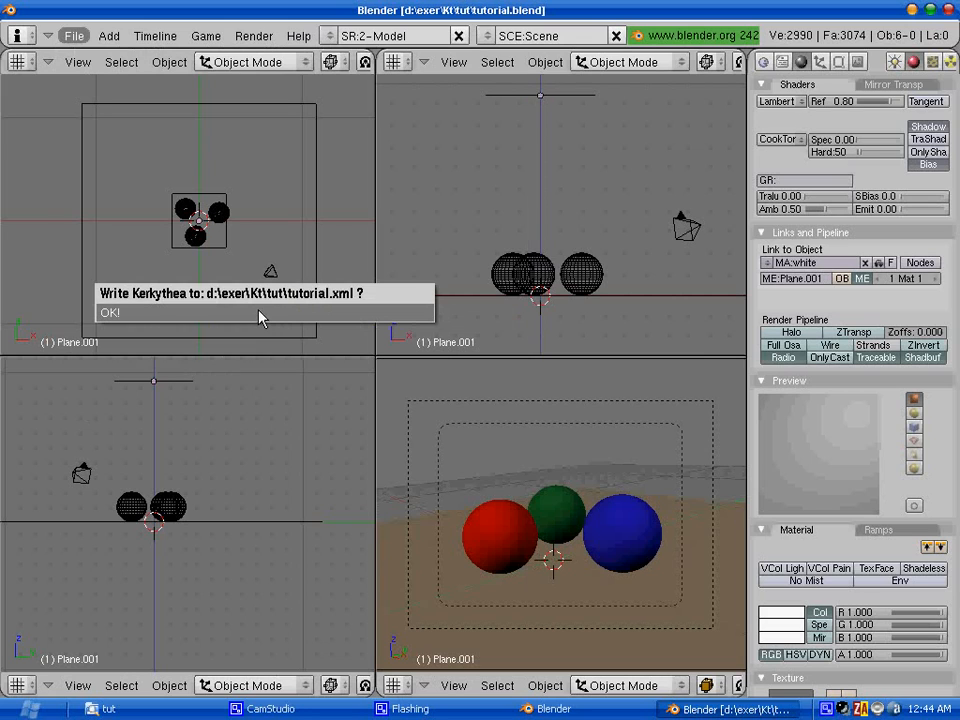
click(110, 312)
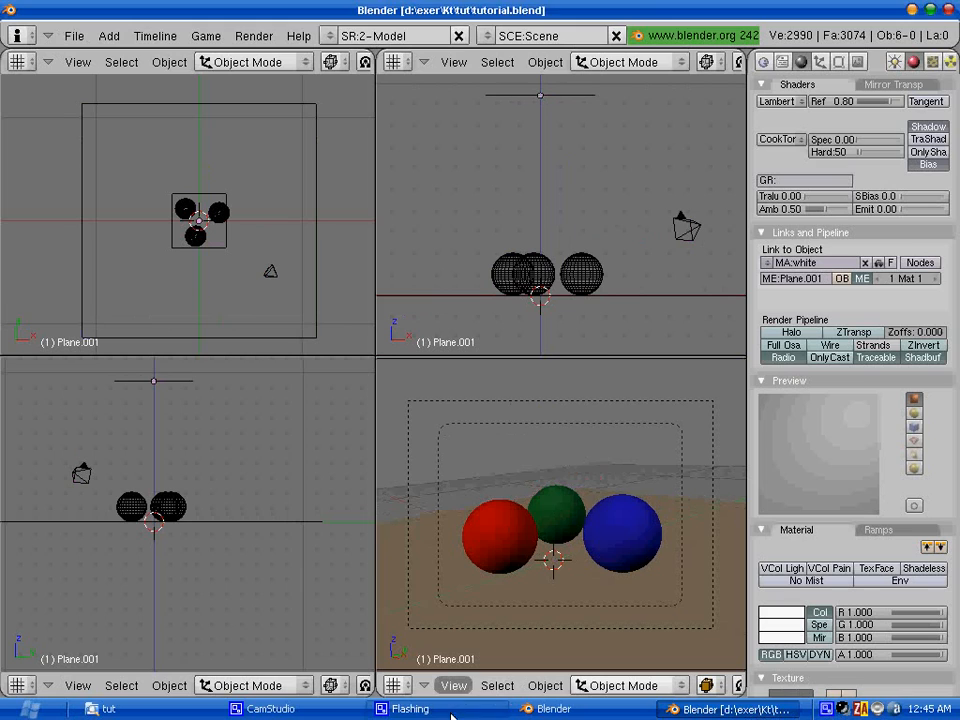
Restore the CamStudio window and stop the screen recording
click(270, 708)
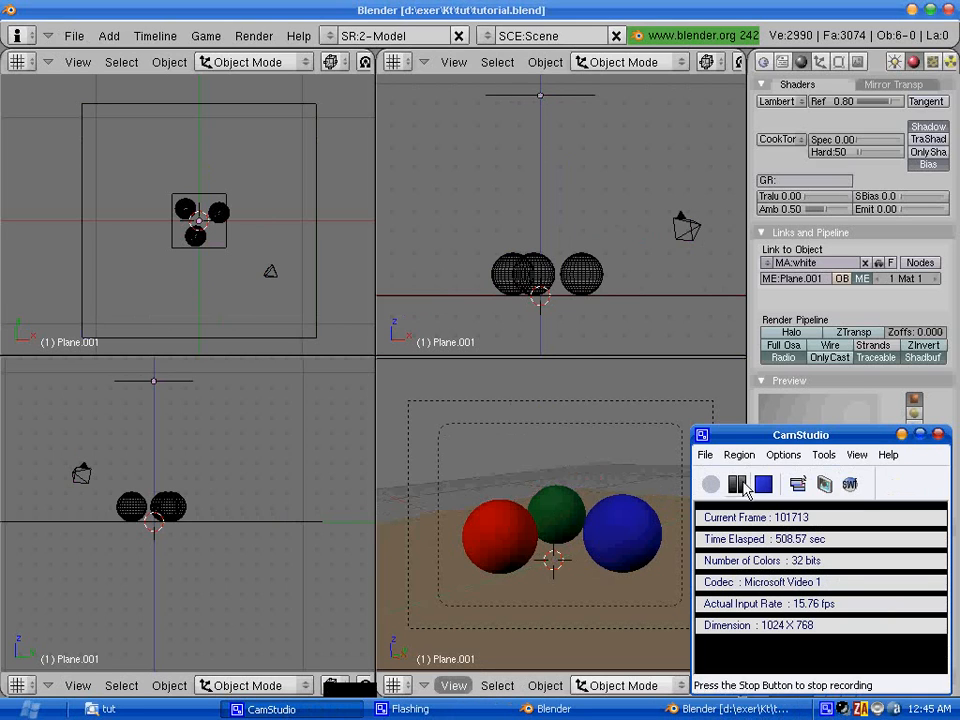
click(763, 484)
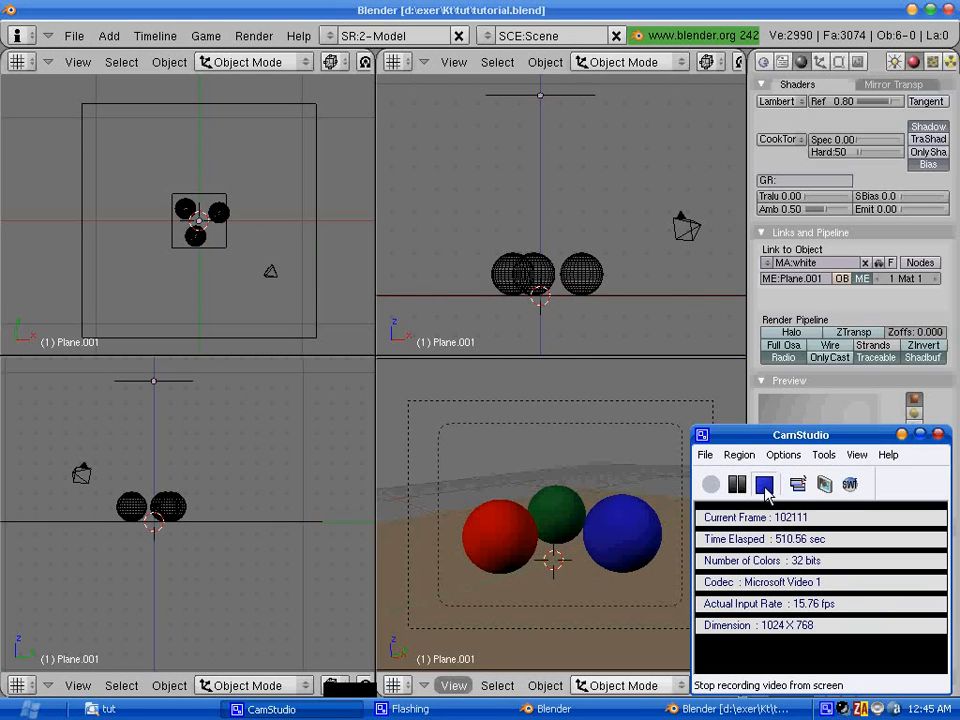